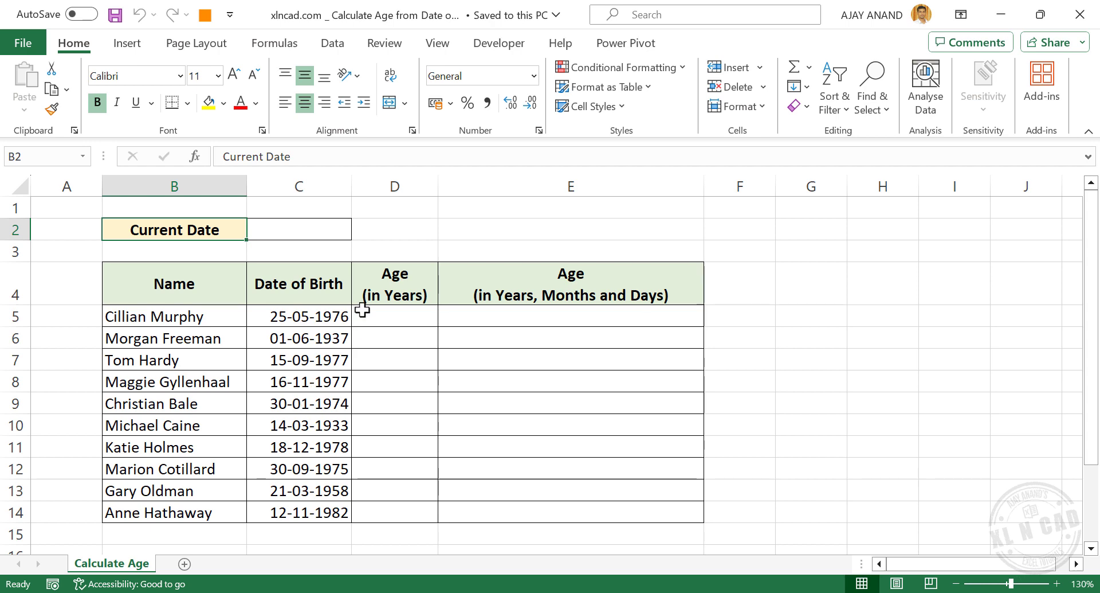
{"action": "mouse_move", "coordinate": [442, 306]}
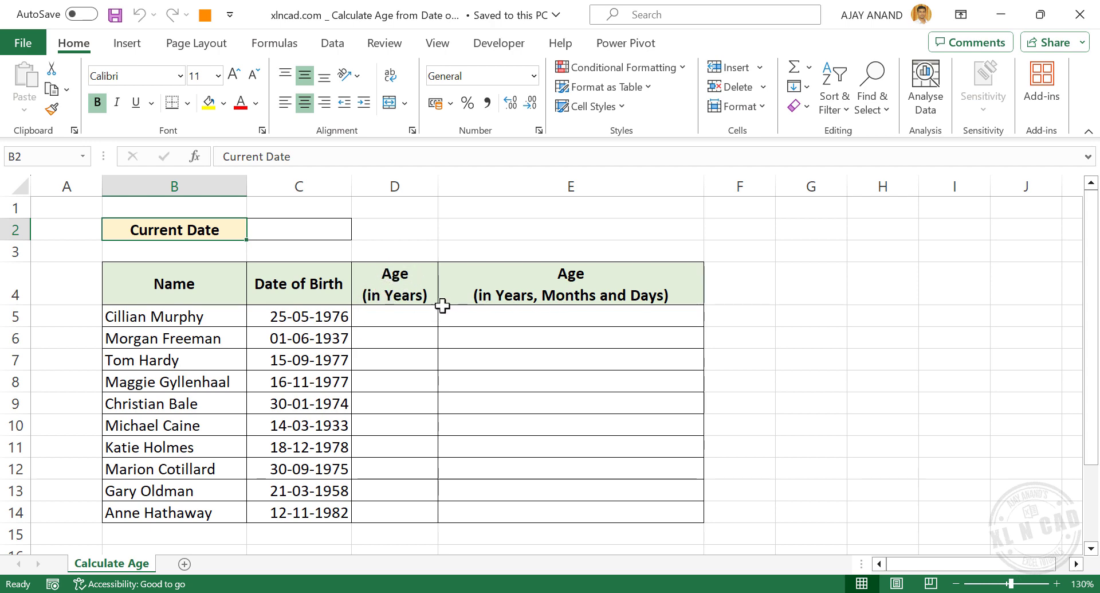
{"action": "mouse_move", "coordinate": [193, 328]}
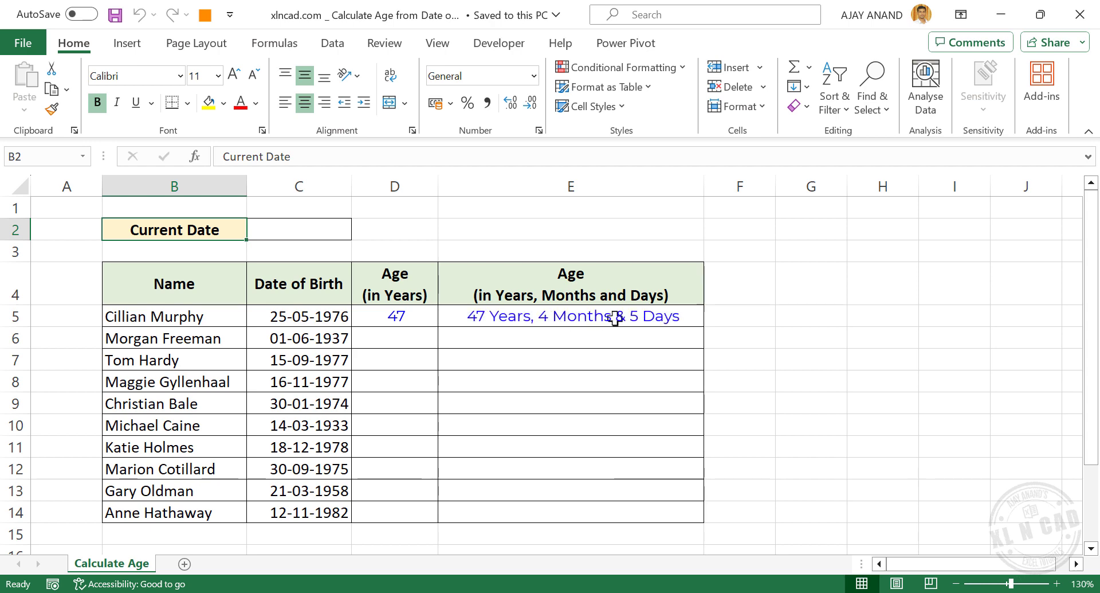
{"action": "mouse_move", "coordinate": [642, 321]}
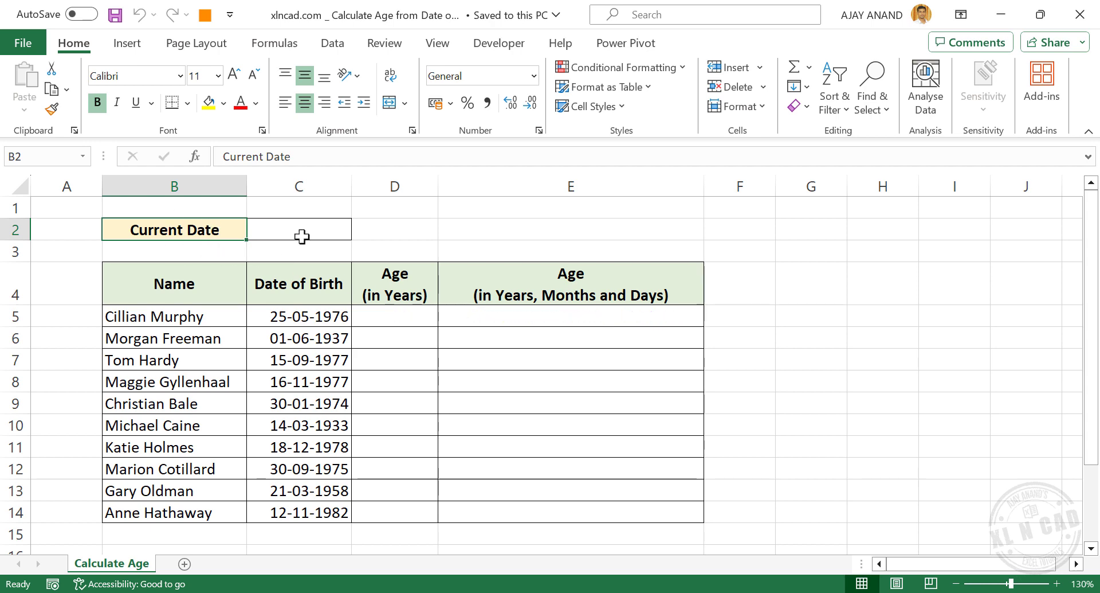
Enter =TODAY() in C2 so the Current Date shows 30-09-2023.
{"action": "left_click", "coordinate": [298, 229]}
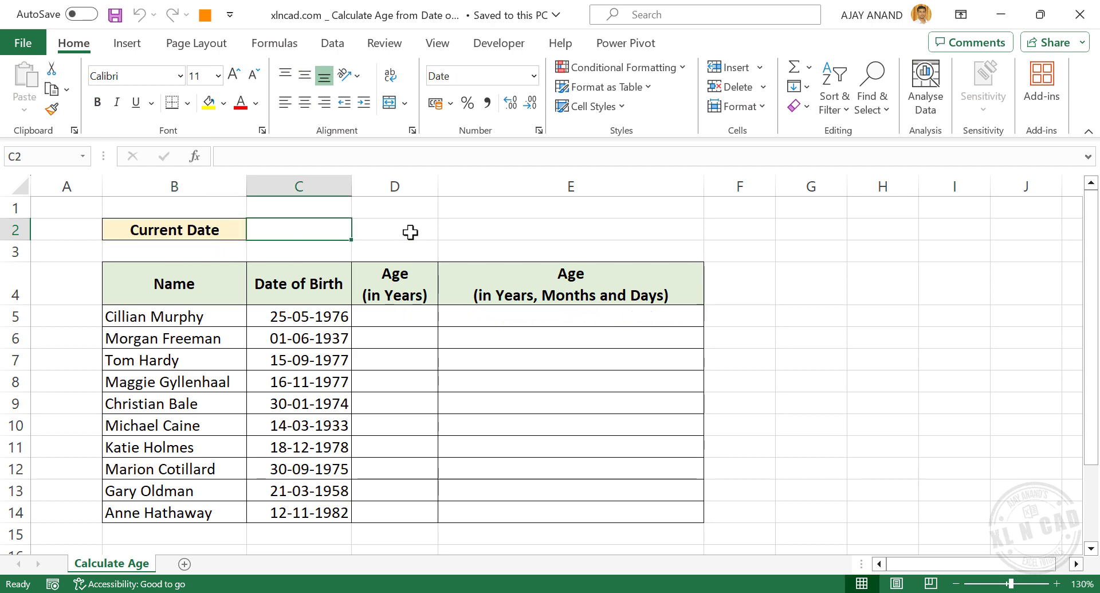
{"action": "type", "text": "=today"}
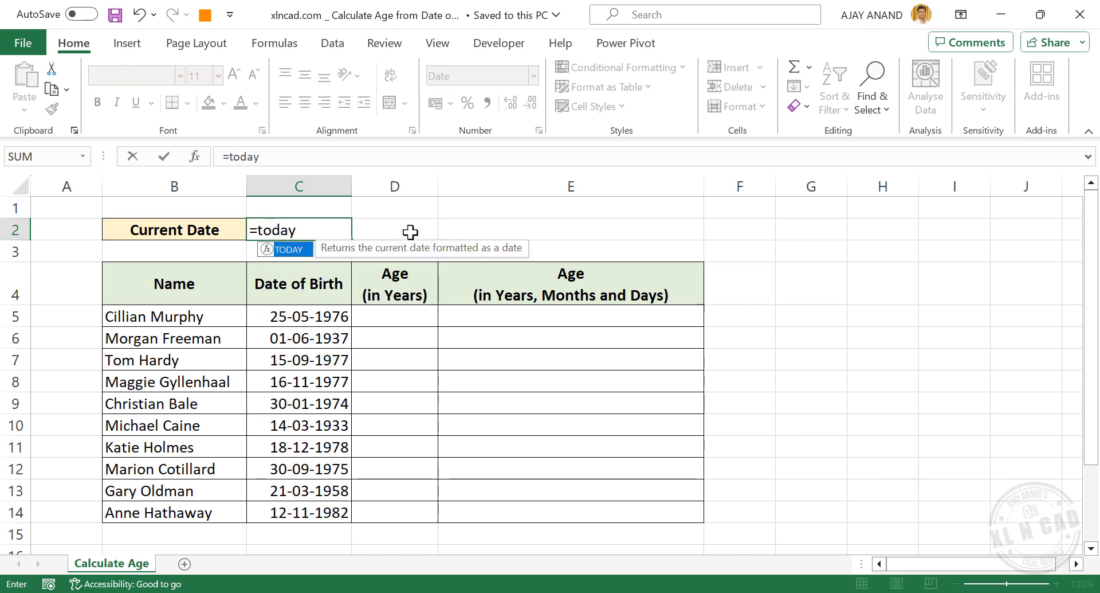
{"action": "type", "text": "()"}
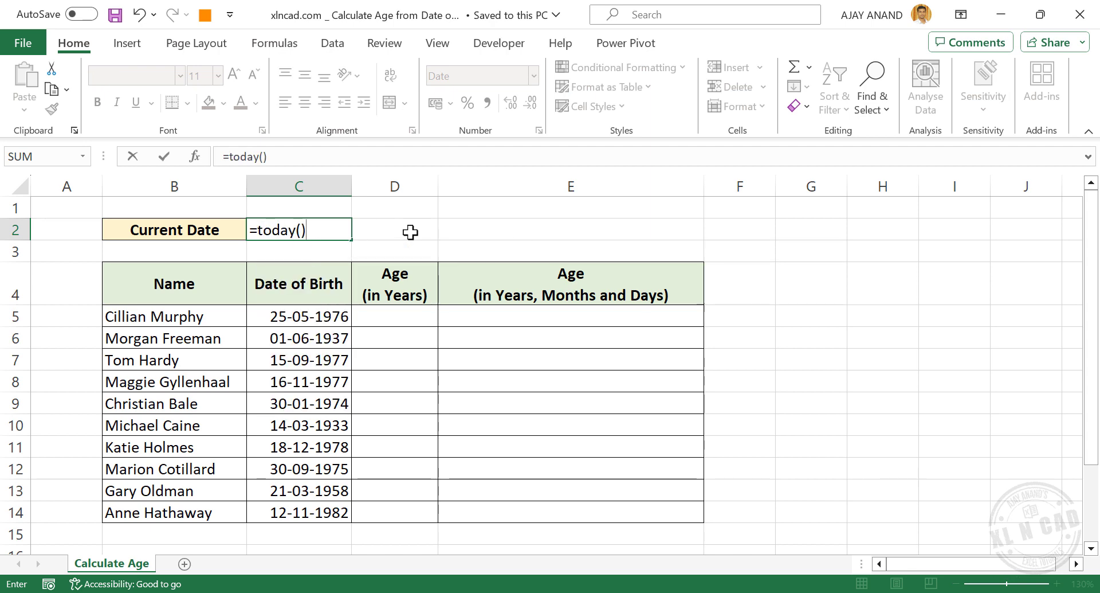
{"action": "key", "text": "Enter"}
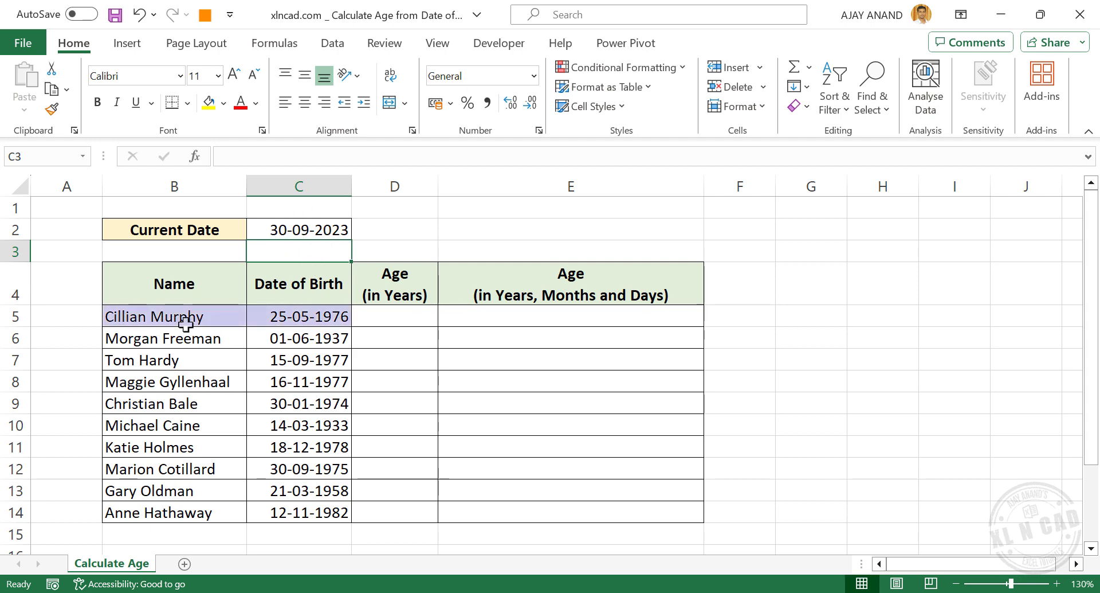
{"action": "mouse_move", "coordinate": [306, 306]}
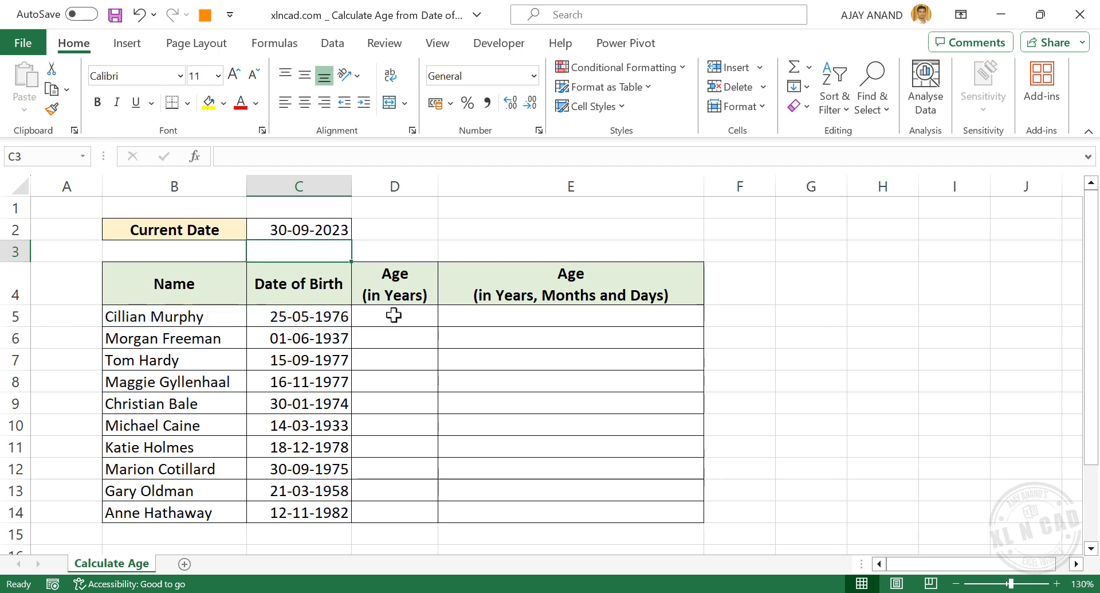
Enter =DATEDIF(C5,TODAY(),"y") in D5 to get Cillian Murphy's age of 47 years.
{"action": "left_click", "coordinate": [394, 316]}
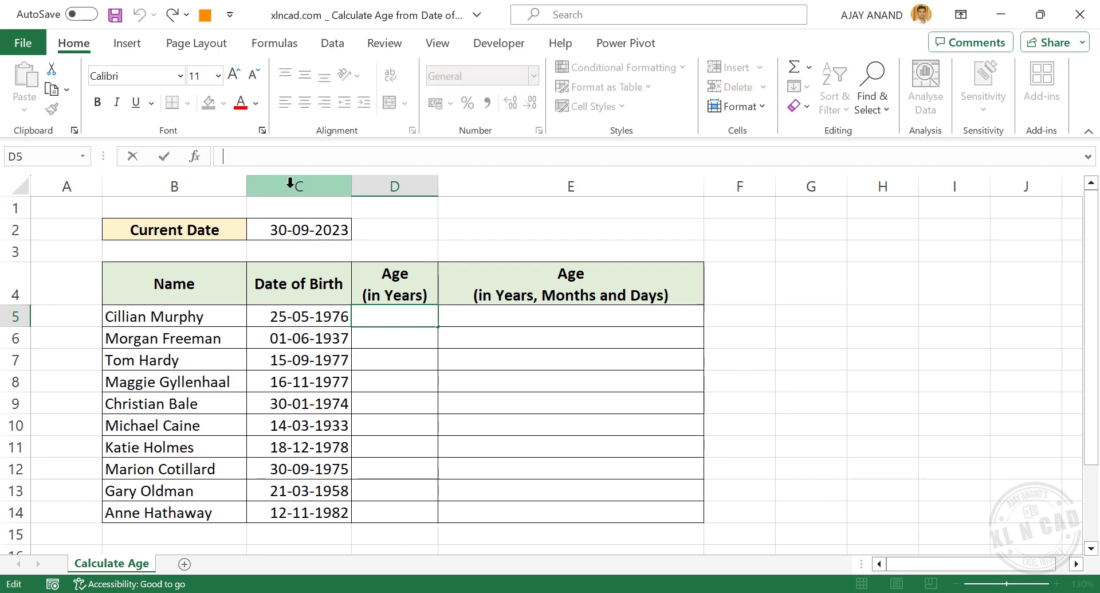
{"action": "type", "text": "="}
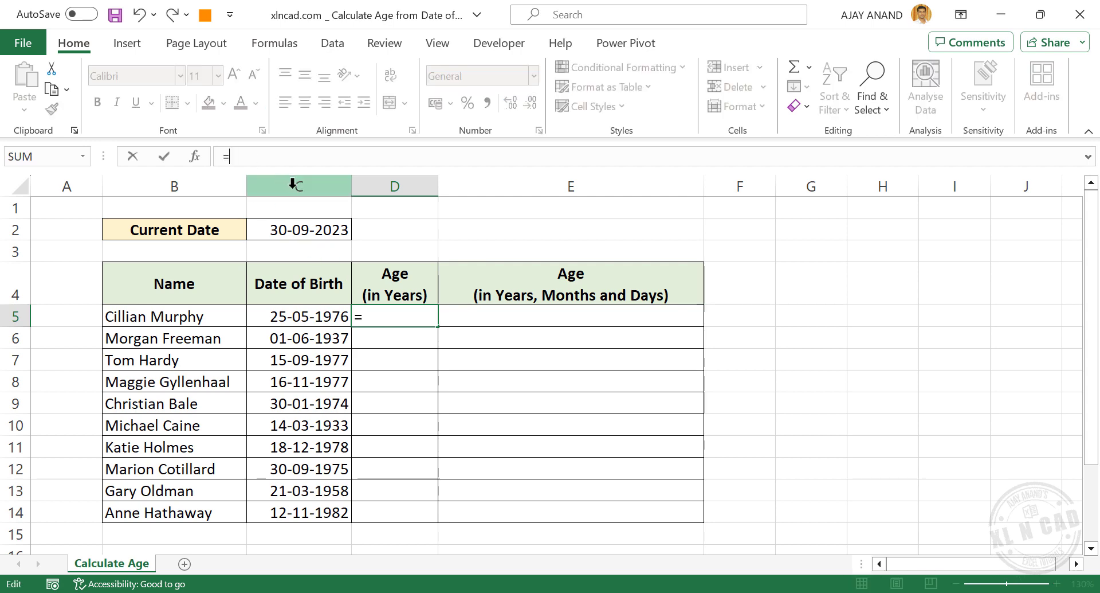
{"action": "type", "text": "datedif("}
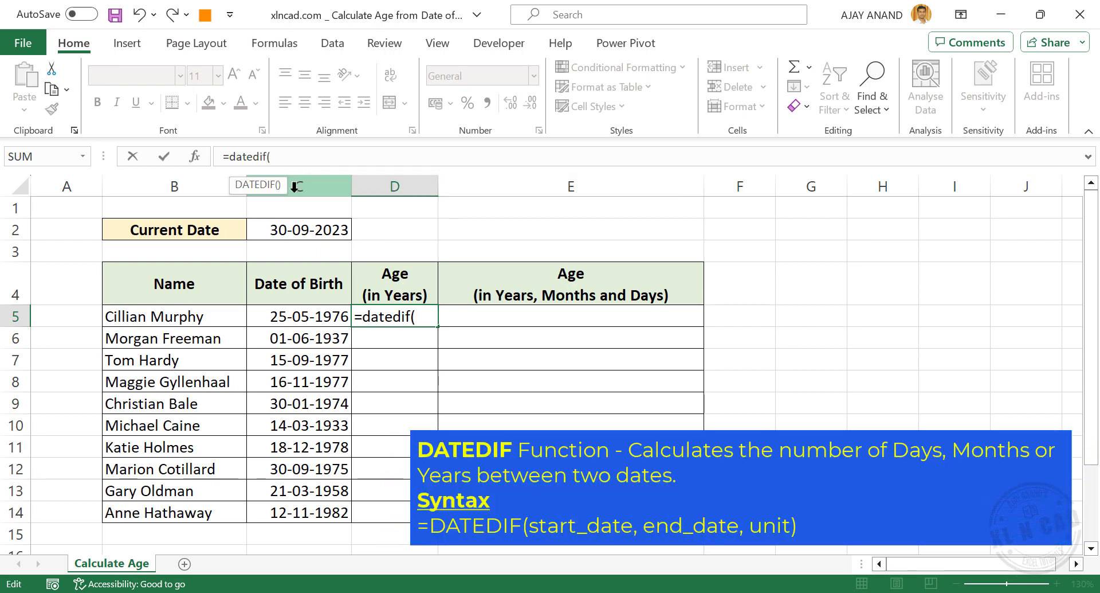
{"action": "left_click", "coordinate": [298, 317]}
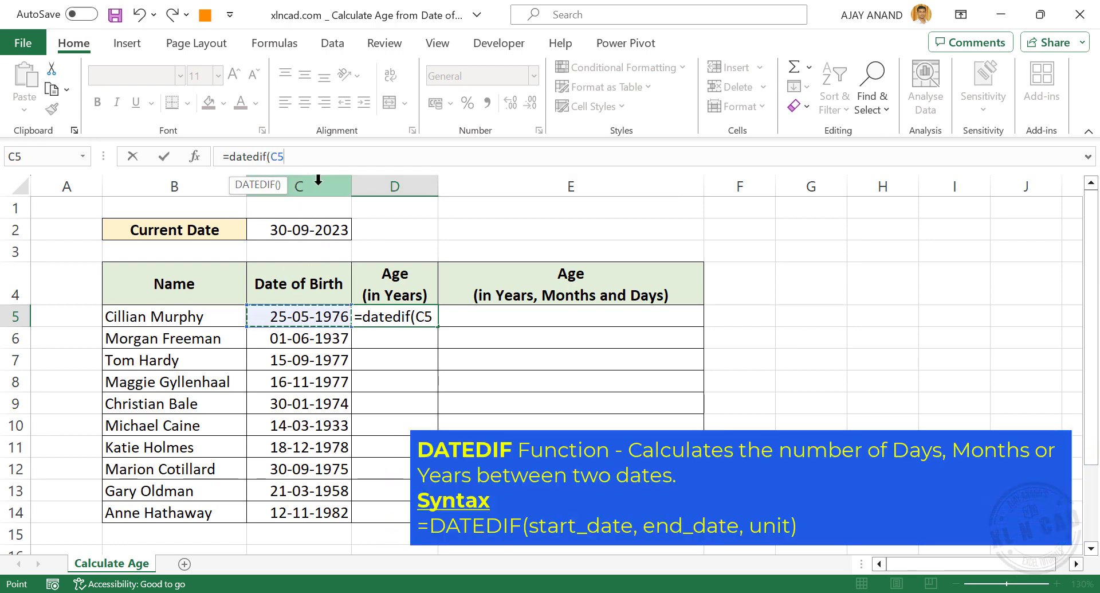
{"action": "type", "text": ","}
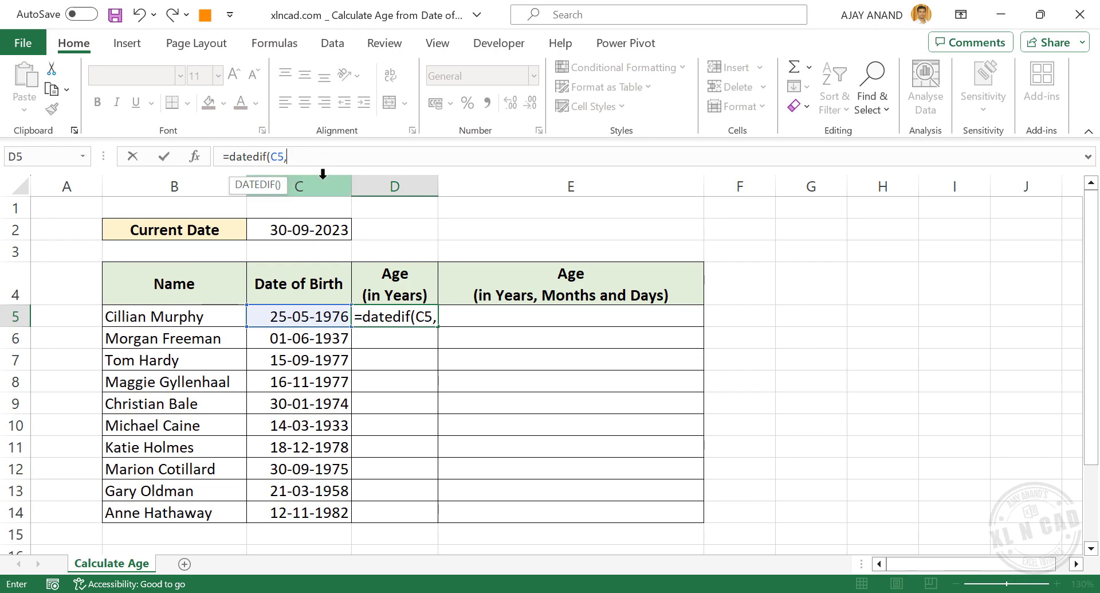
{"action": "type", "text": "today"}
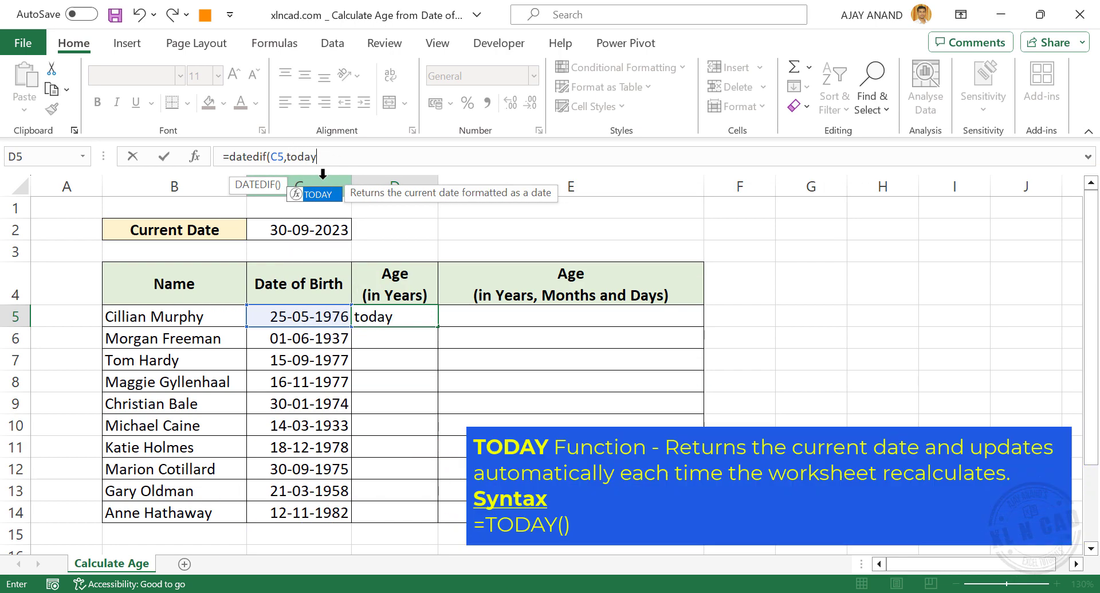
{"action": "type", "text": "()"}
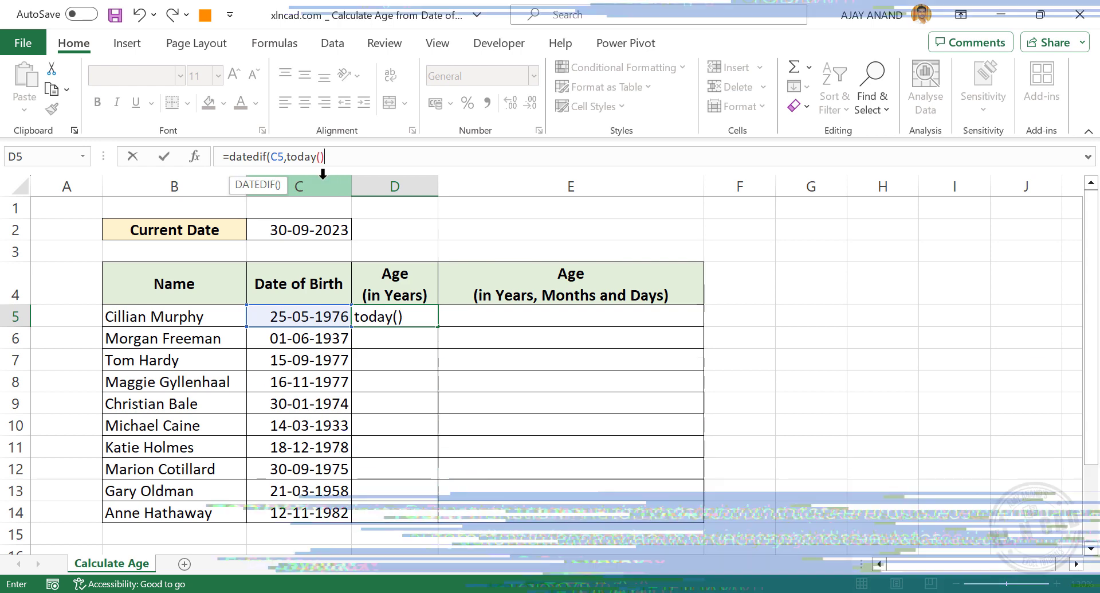
{"action": "type", "text": ",\""}
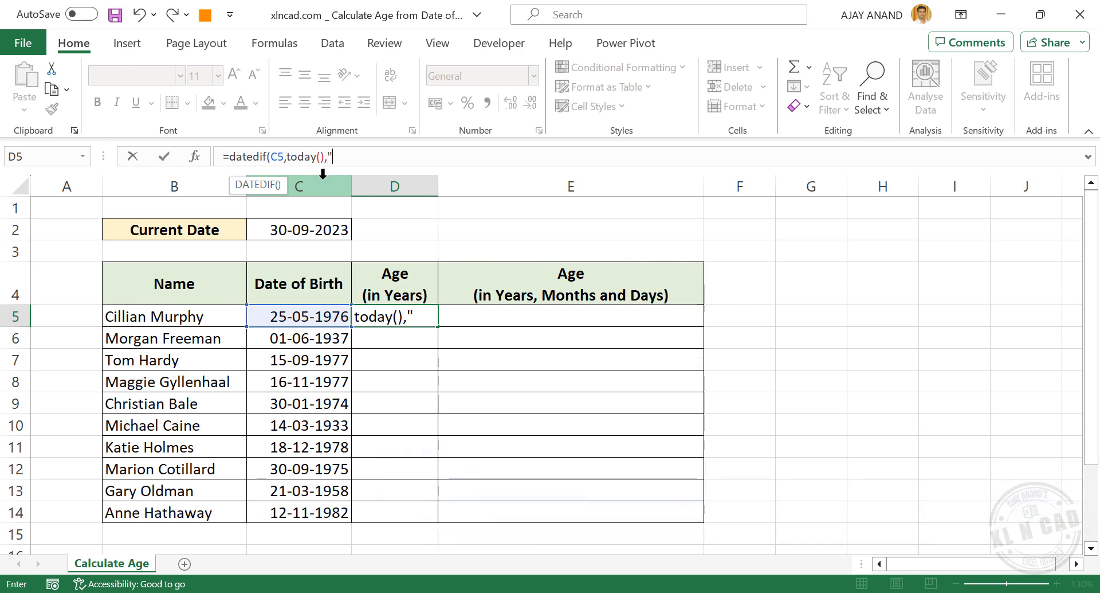
{"action": "type", "text": "y"}
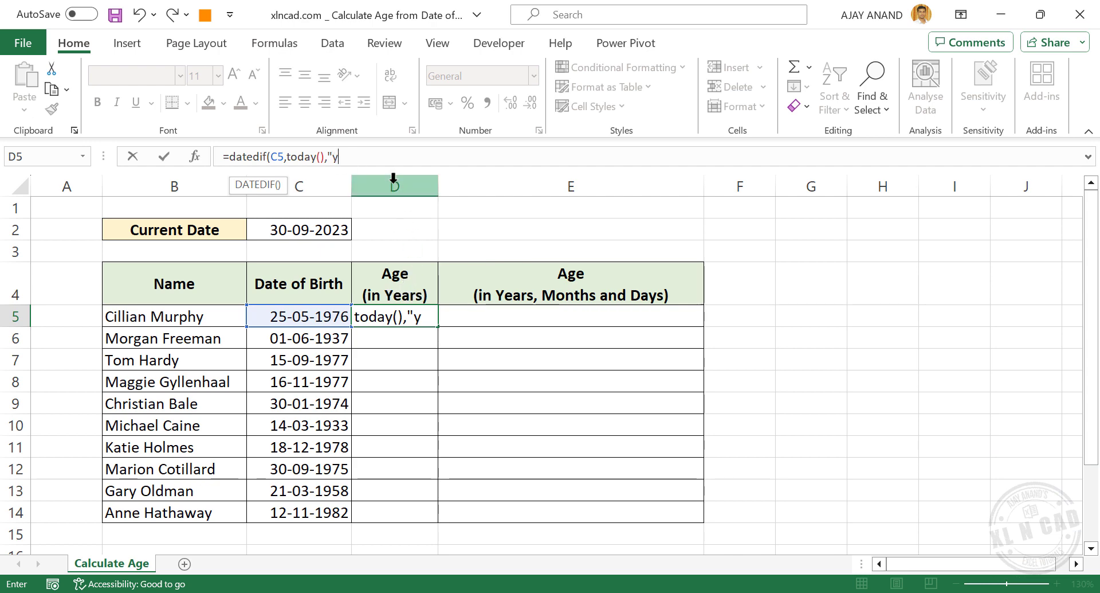
{"action": "type", "text": "\")"}
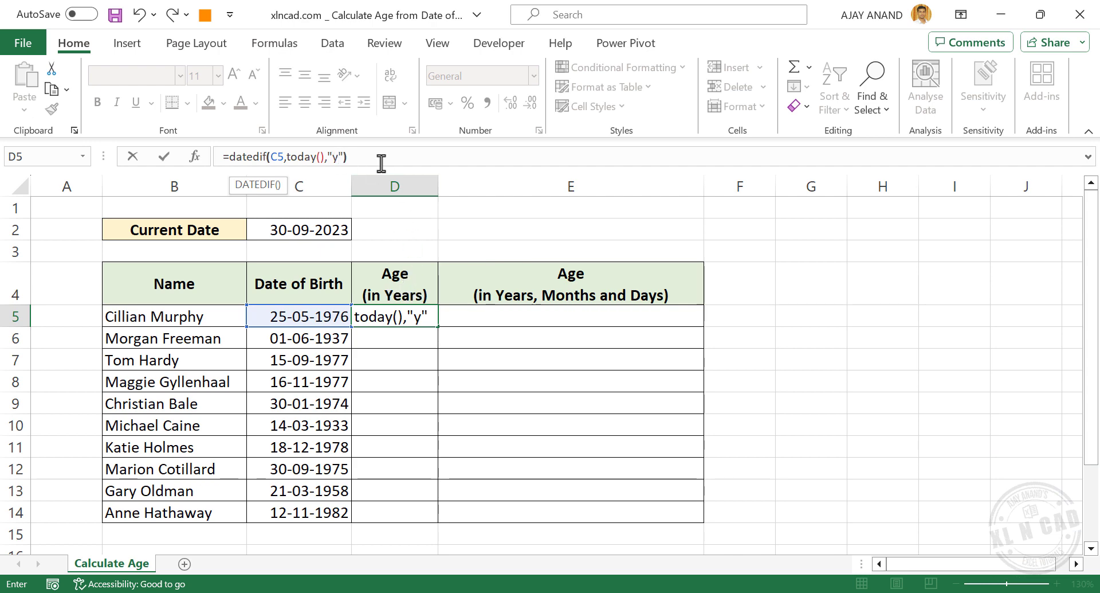
{"action": "key", "text": "Enter"}
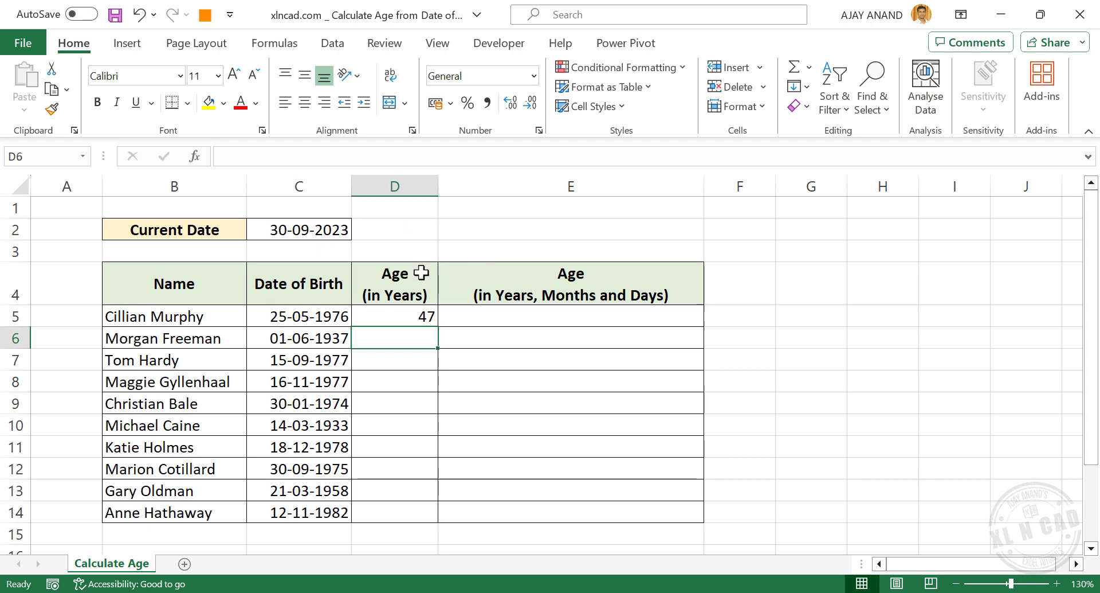
{"action": "left_click", "coordinate": [394, 316]}
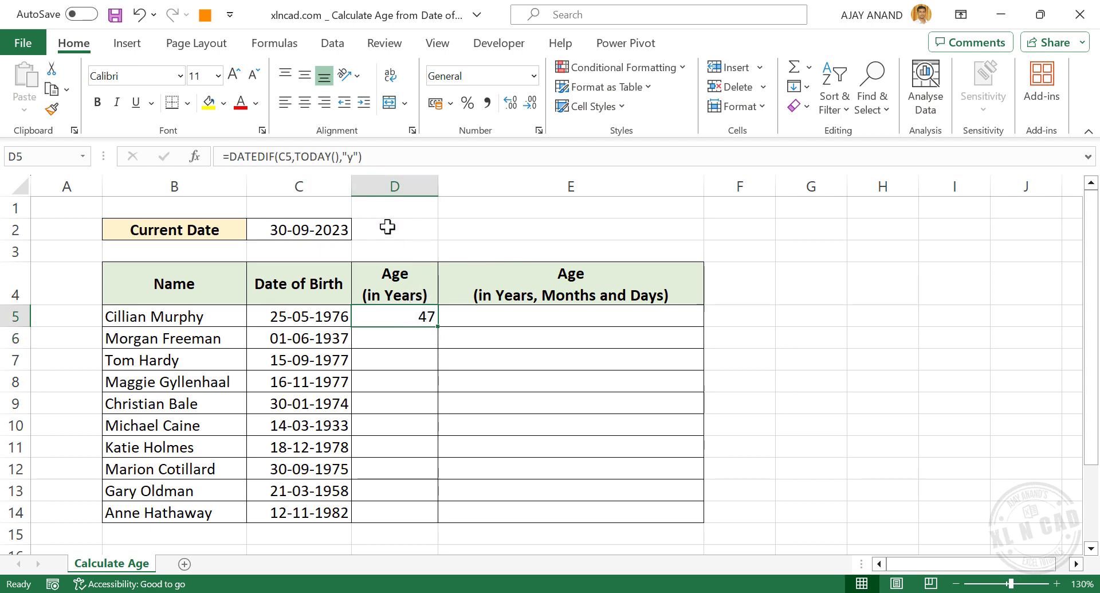
{"action": "mouse_move", "coordinate": [287, 243]}
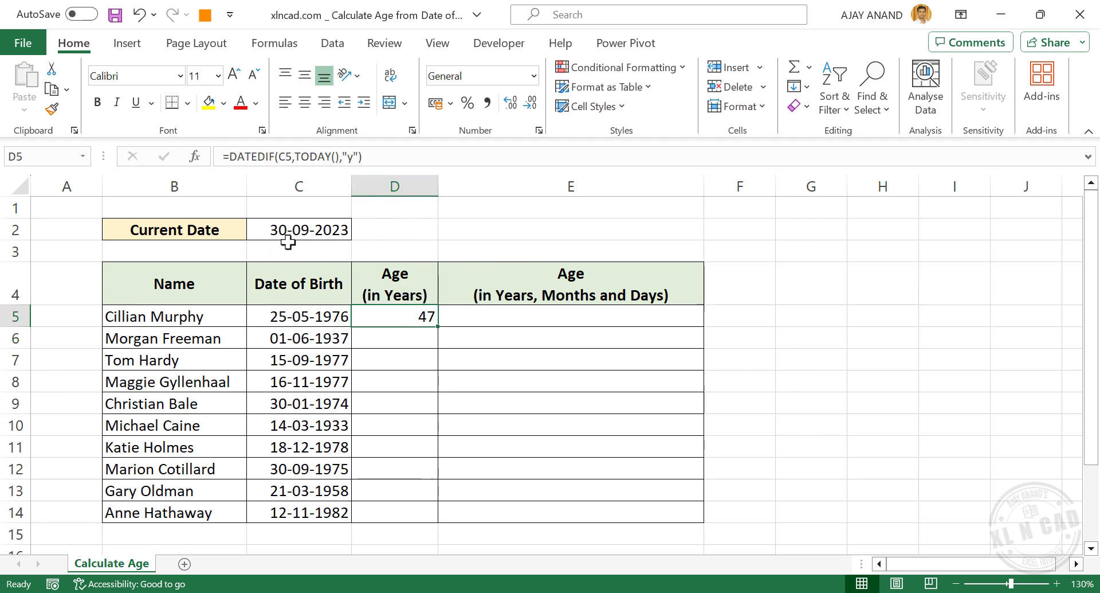
{"action": "mouse_move", "coordinate": [141, 339]}
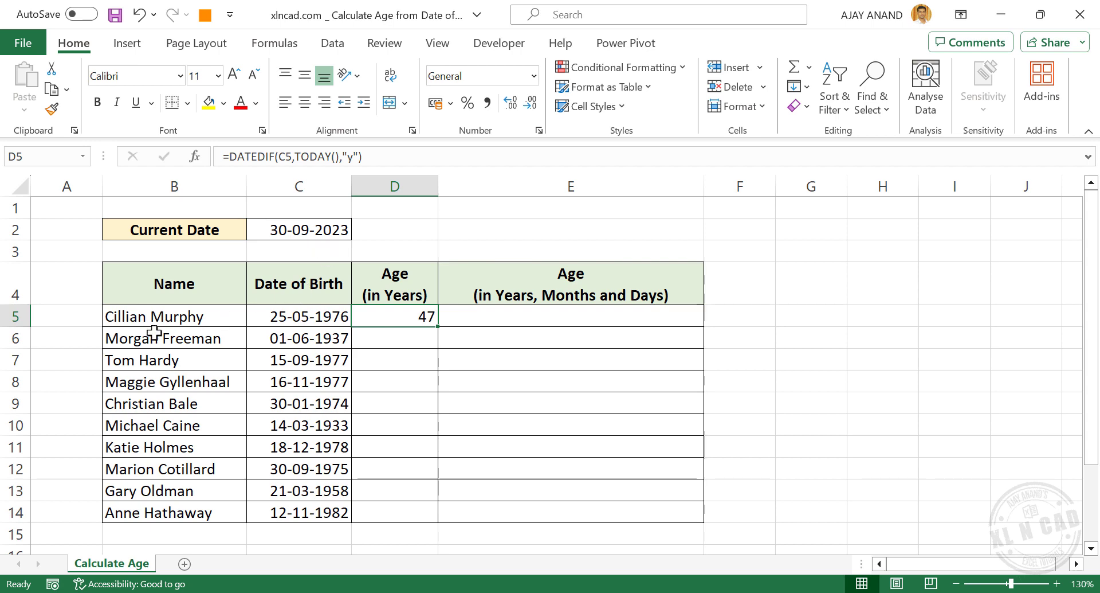
{"action": "mouse_move", "coordinate": [406, 300]}
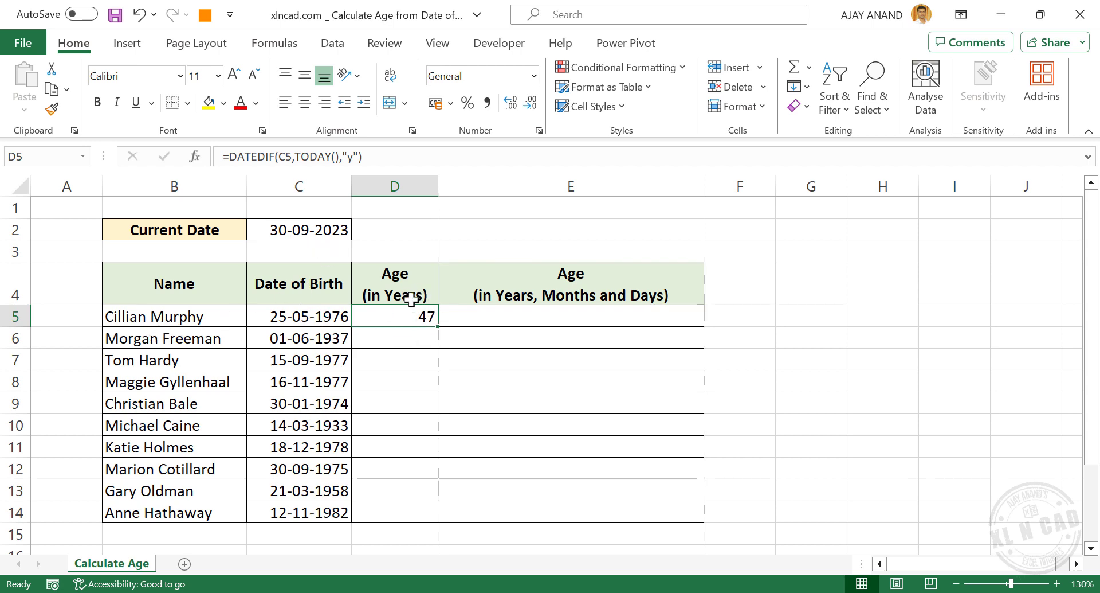
{"action": "mouse_move", "coordinate": [418, 369]}
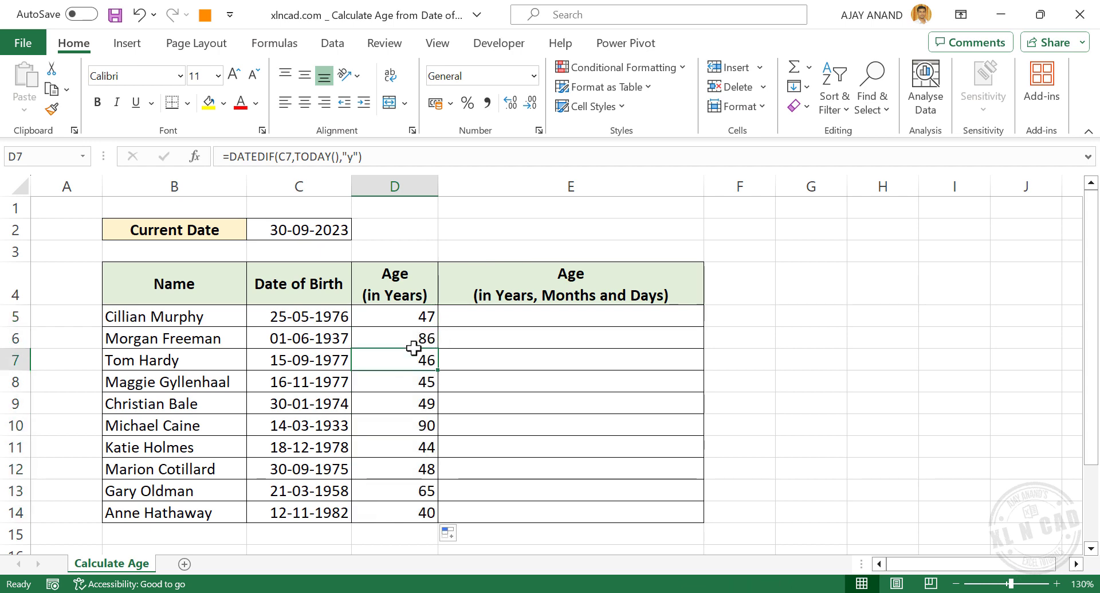
{"action": "left_click", "coordinate": [393, 447]}
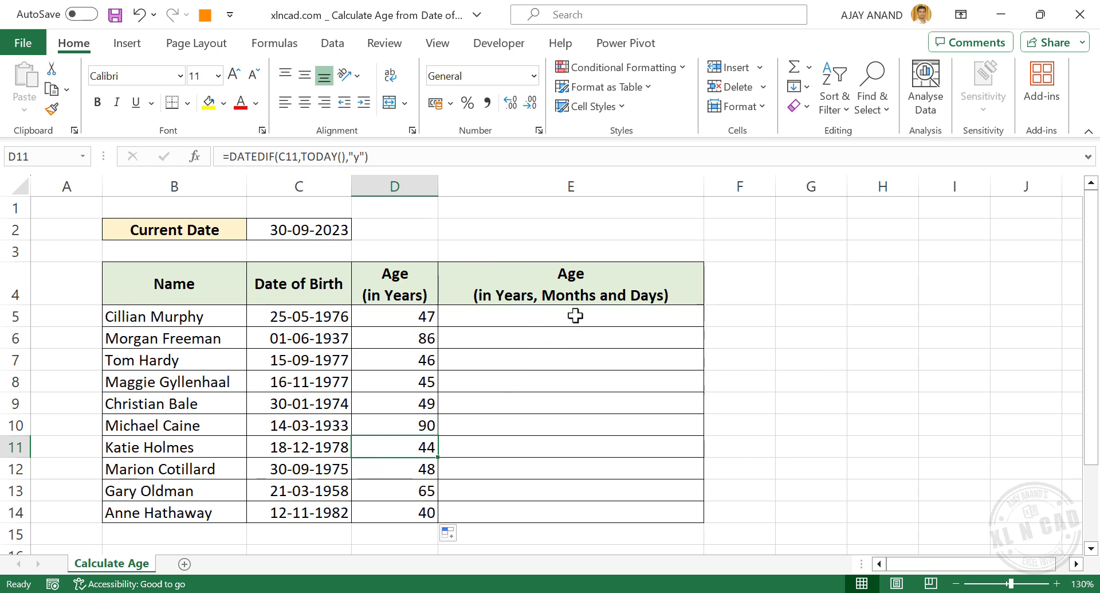
{"action": "mouse_move", "coordinate": [532, 306]}
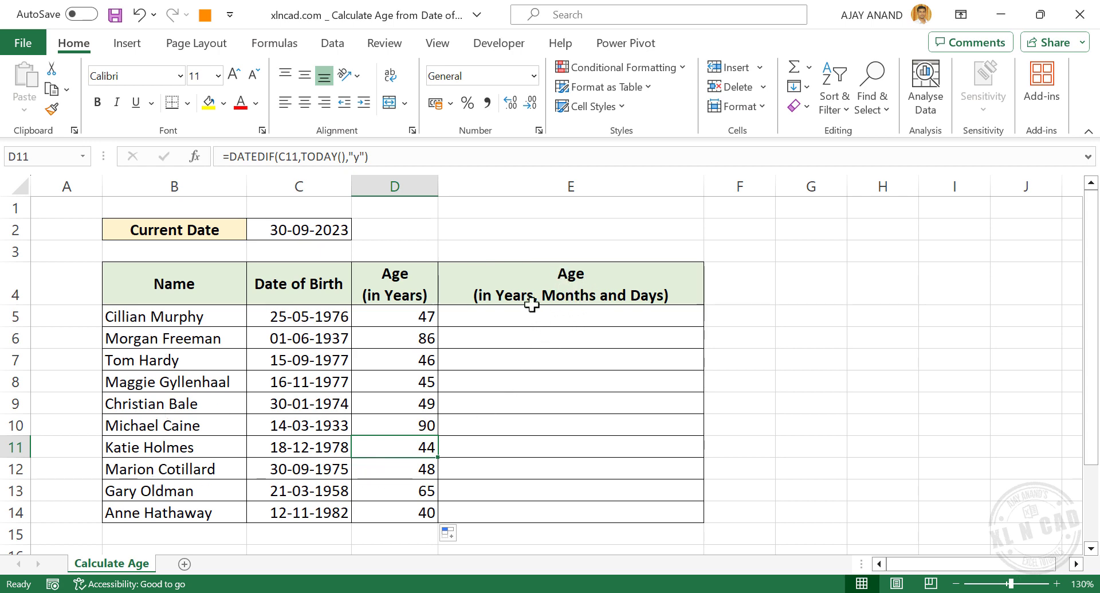
{"action": "mouse_move", "coordinate": [616, 306]}
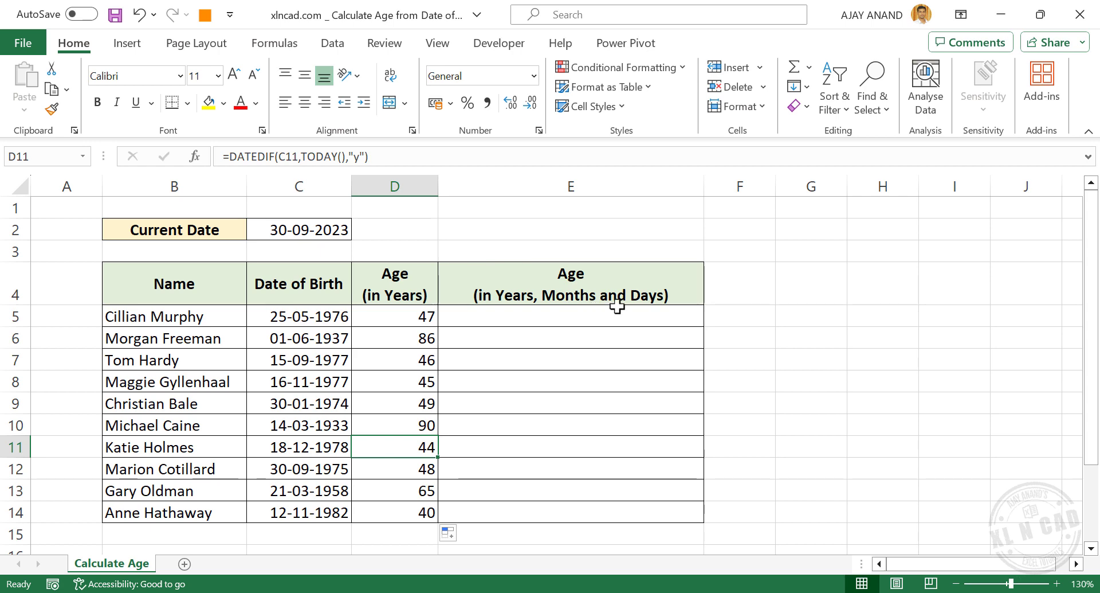
{"action": "left_click", "coordinate": [394, 316]}
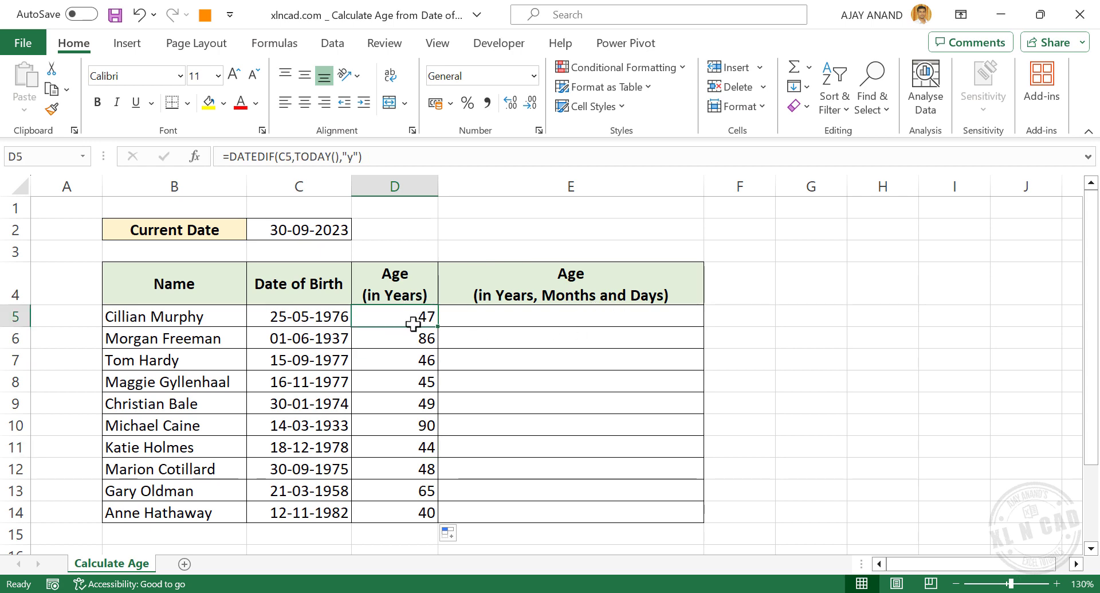
{"action": "mouse_move", "coordinate": [832, 287]}
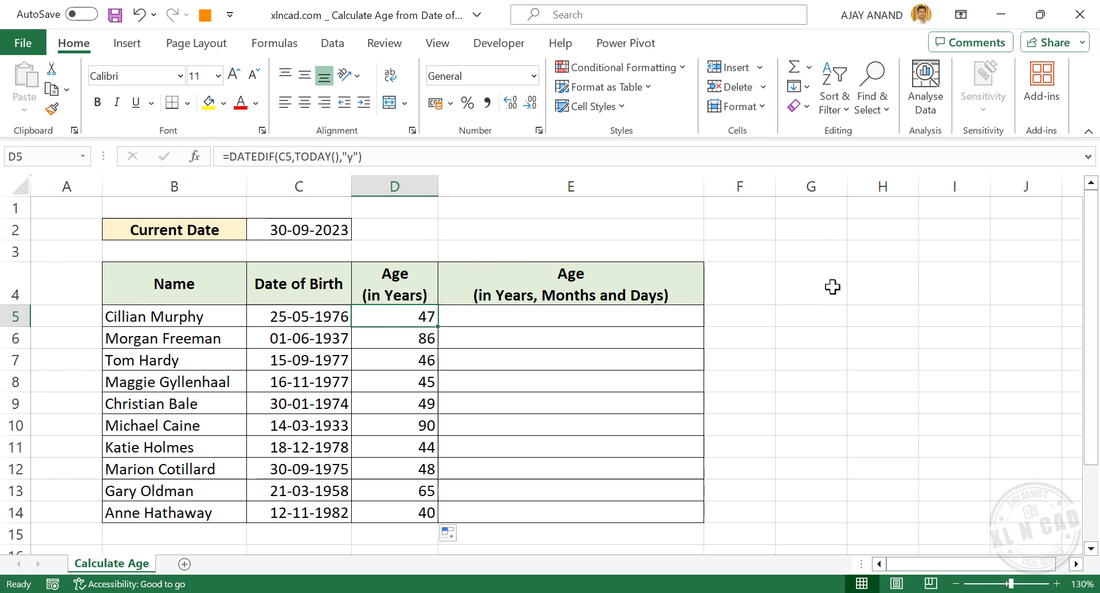
Add a Months heading and enter =DATEDIF(C5,TODAY(),"m") in G5, showing 568 months.
{"action": "type", "text": "Months"}
{"action": "left_click", "coordinate": [883, 294]}
{"action": "type", "text": "Days"}
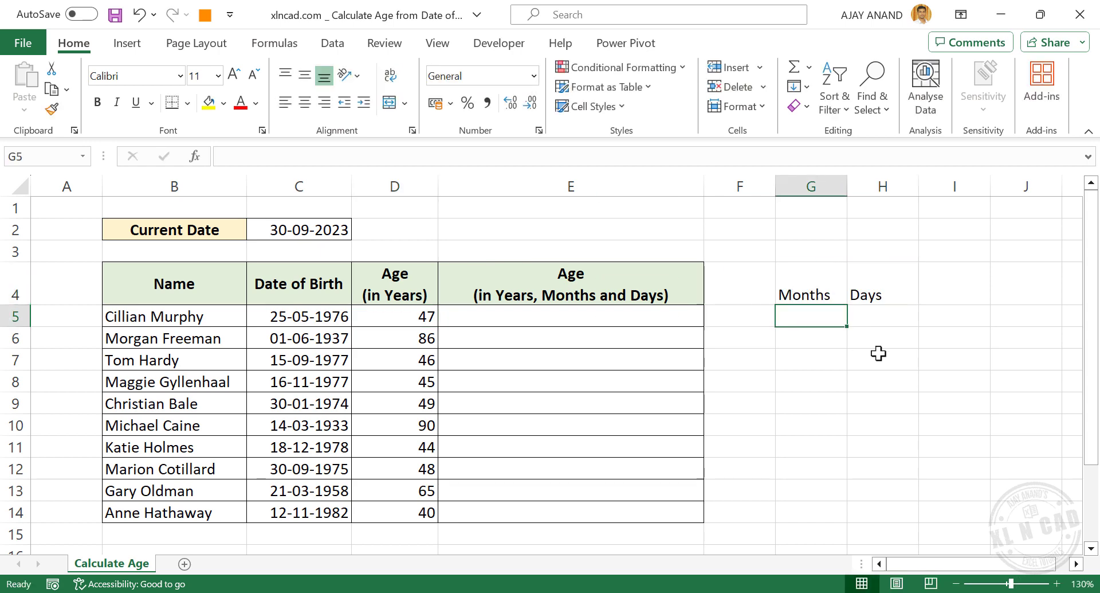
{"action": "type", "text": "="}
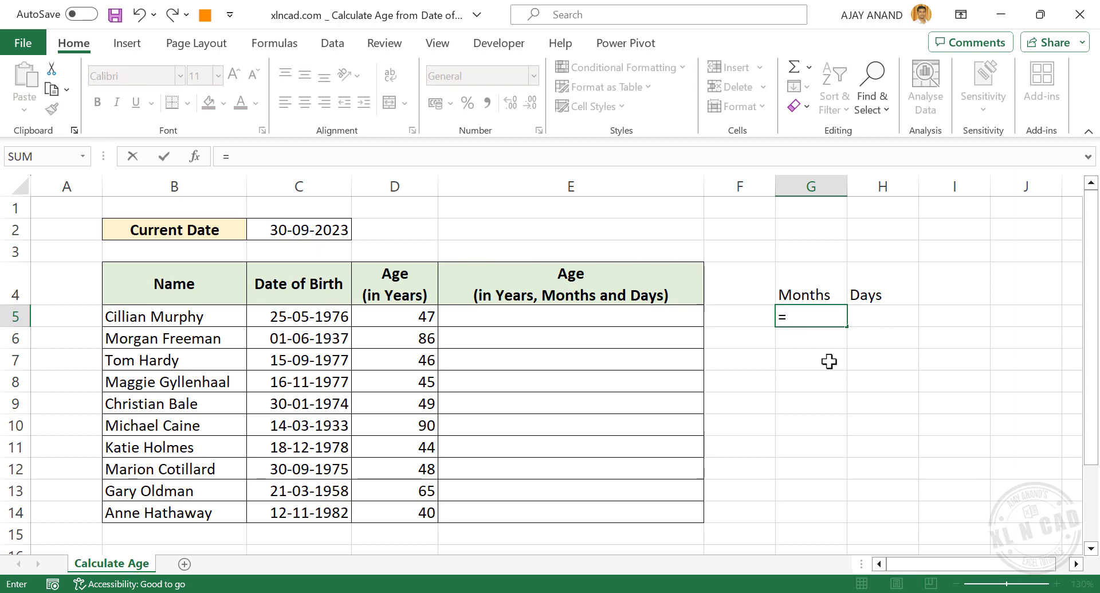
{"action": "type", "text": "datedif"}
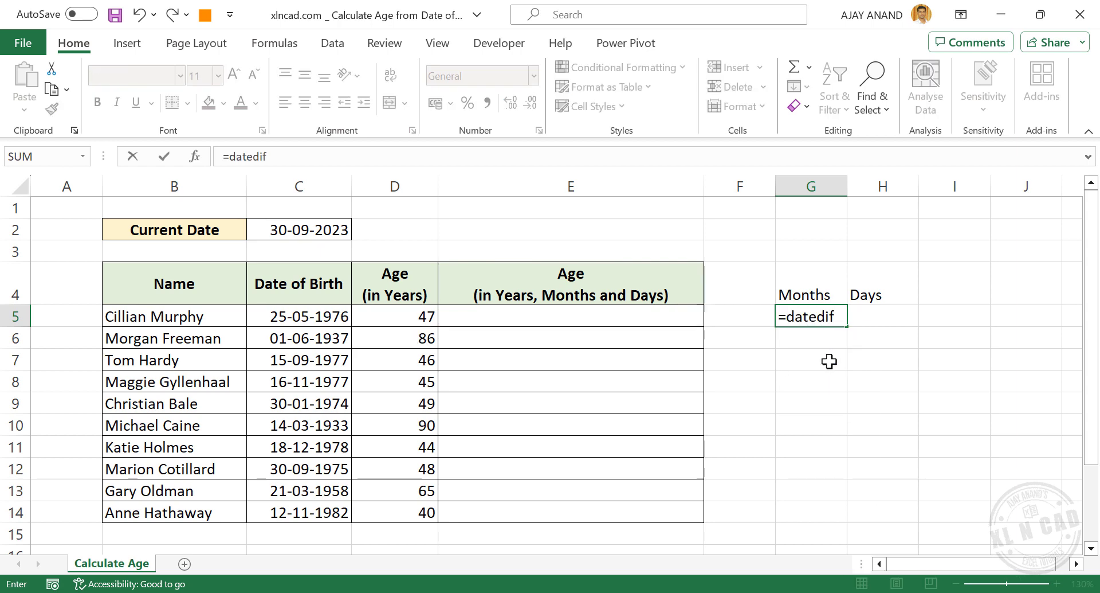
{"action": "type", "text": "("}
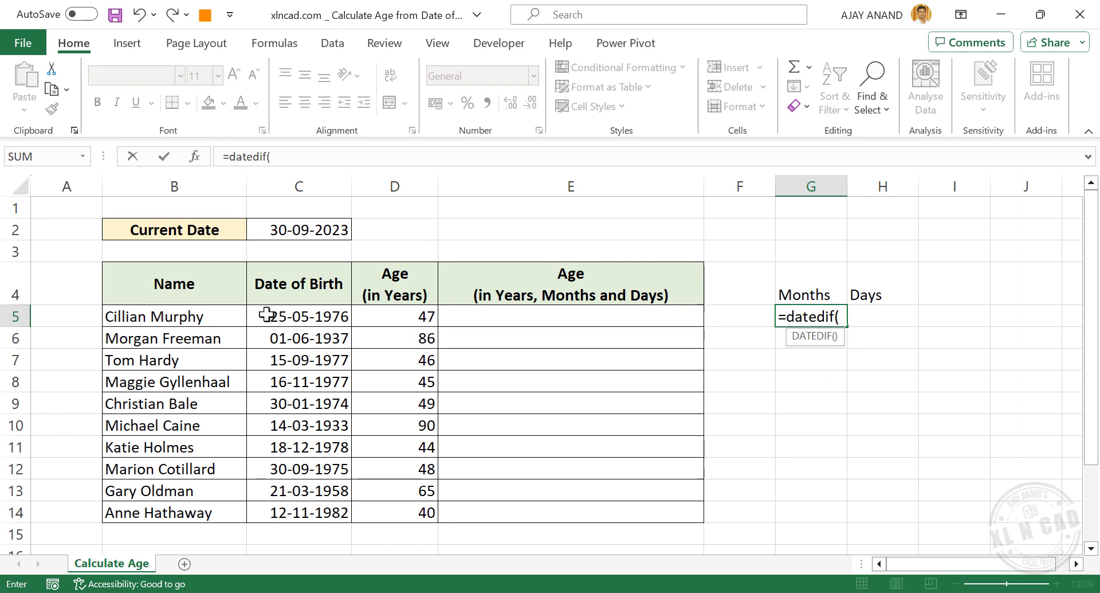
{"action": "left_click", "coordinate": [298, 316]}
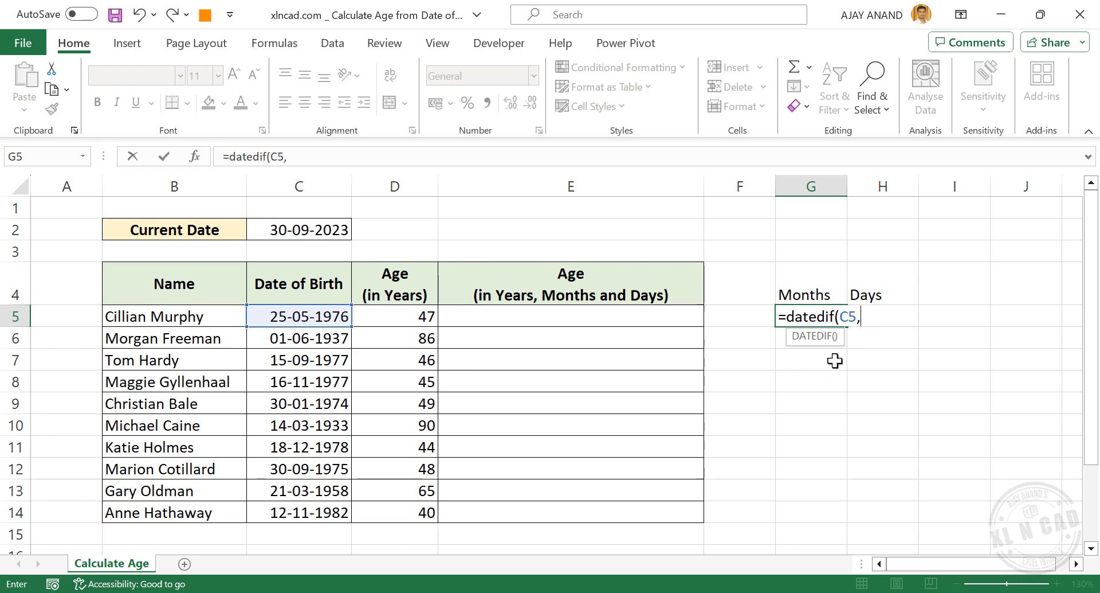
{"action": "type", "text": "today("}
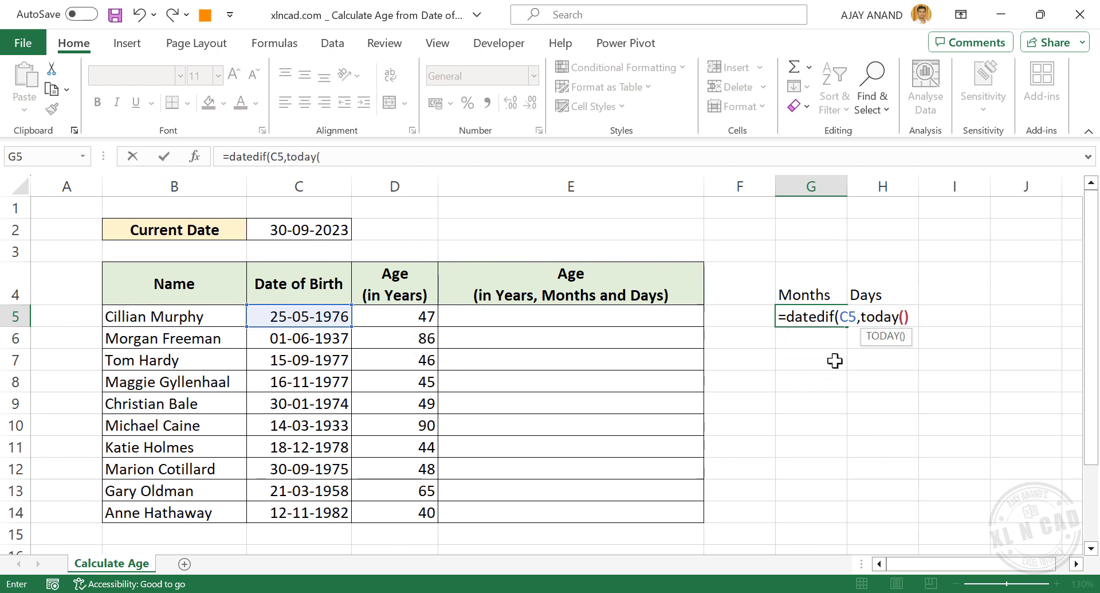
{"action": "type", "text": ",\""}
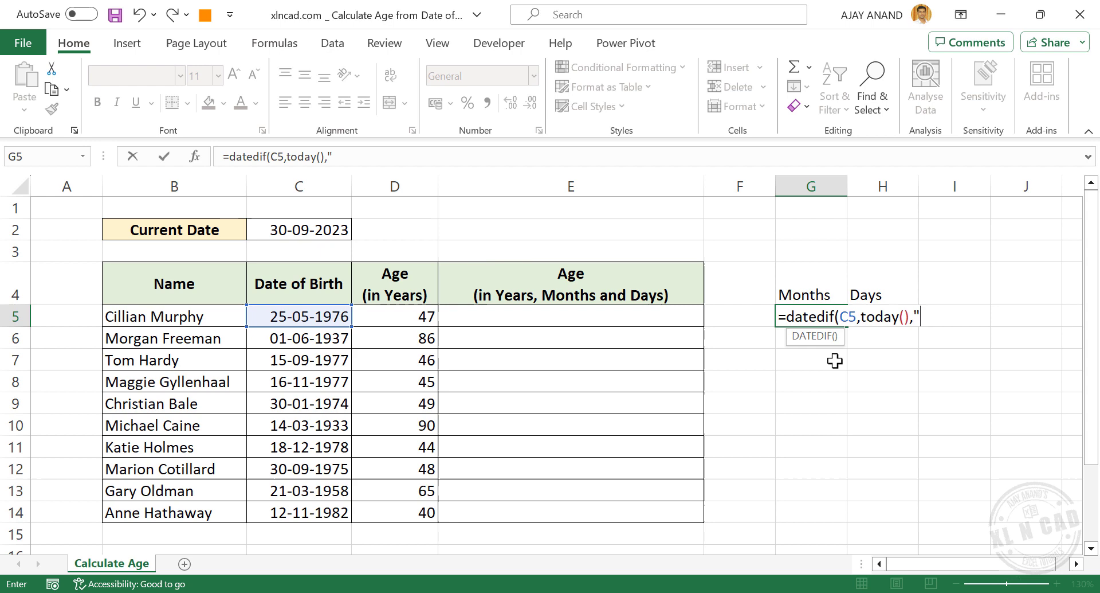
{"action": "mouse_move", "coordinate": [928, 337]}
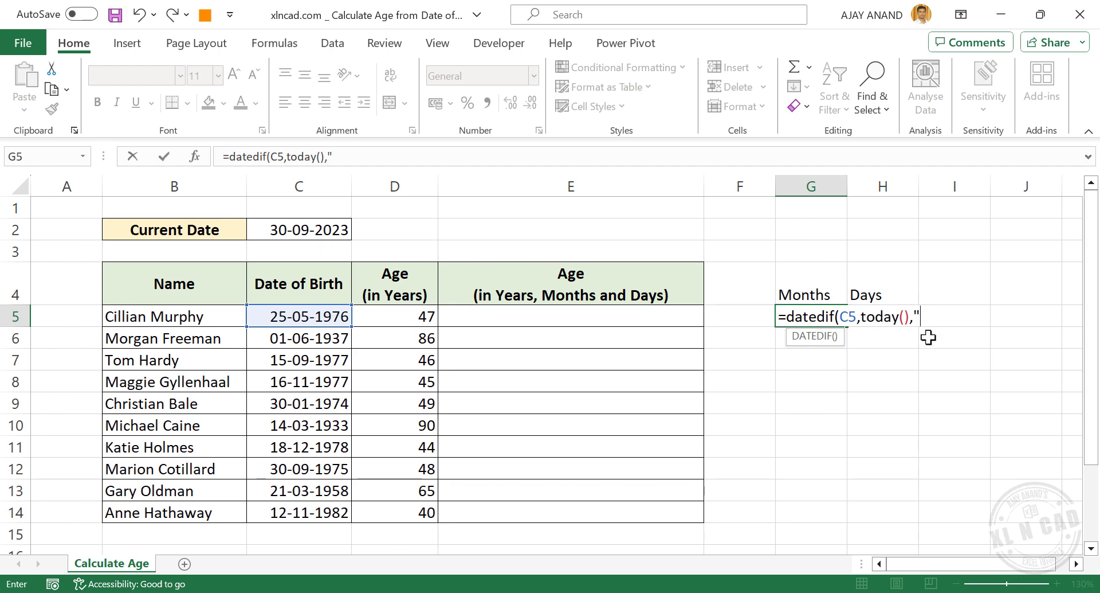
{"action": "type", "text": "m\""}
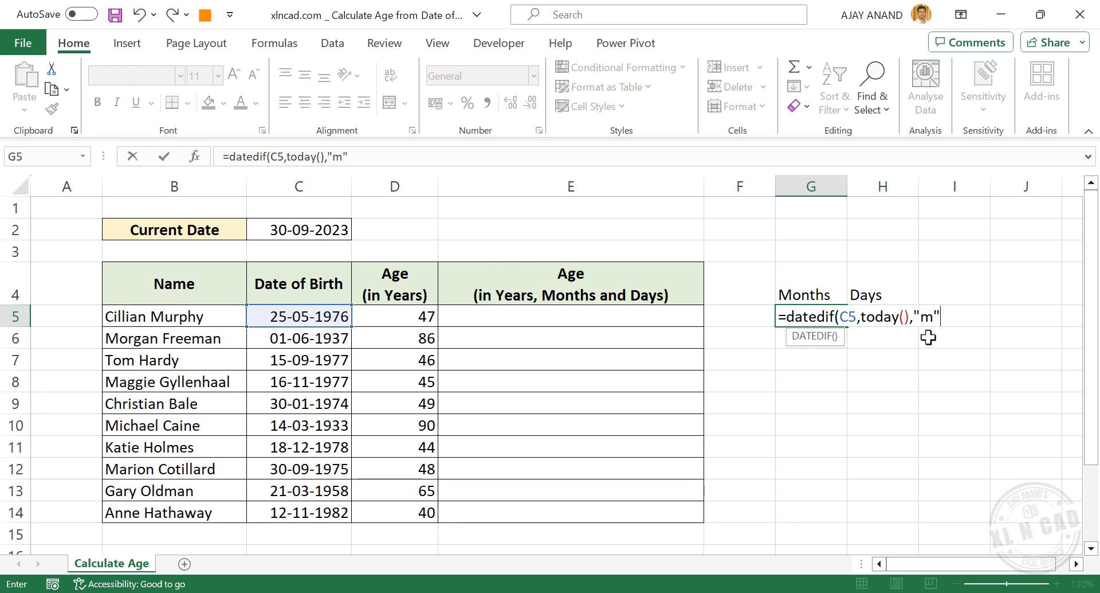
{"action": "key", "text": "Enter"}
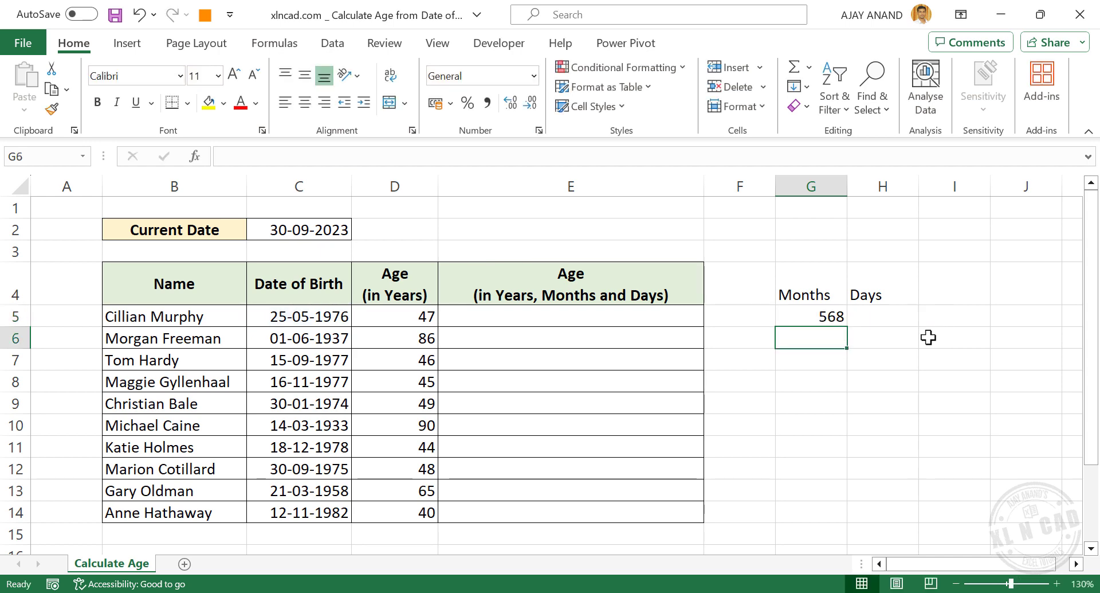
{"action": "left_click", "coordinate": [812, 316]}
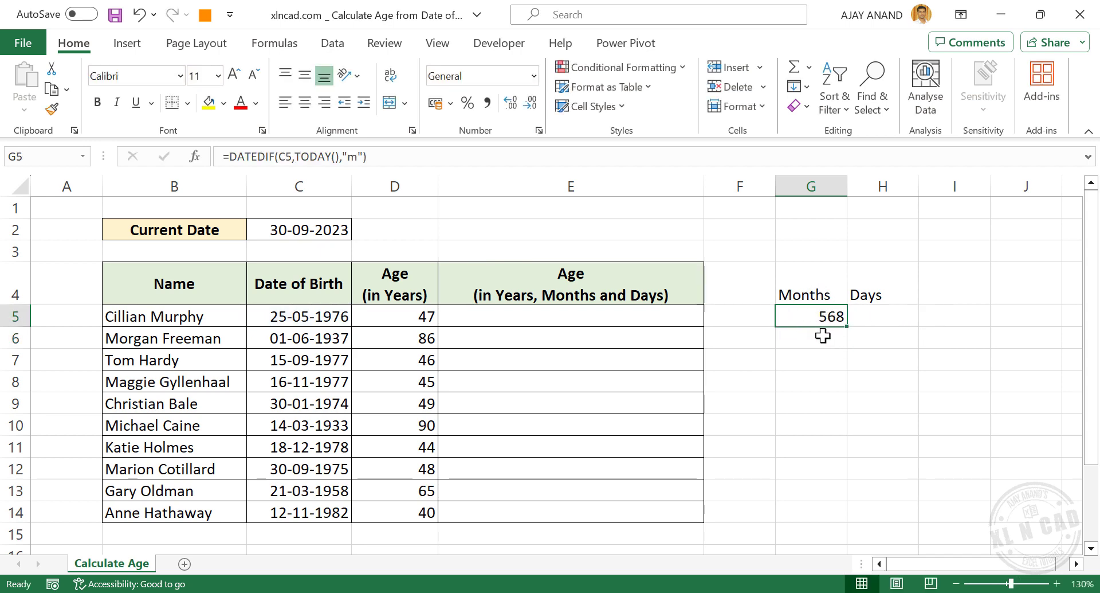
{"action": "mouse_move", "coordinate": [733, 342]}
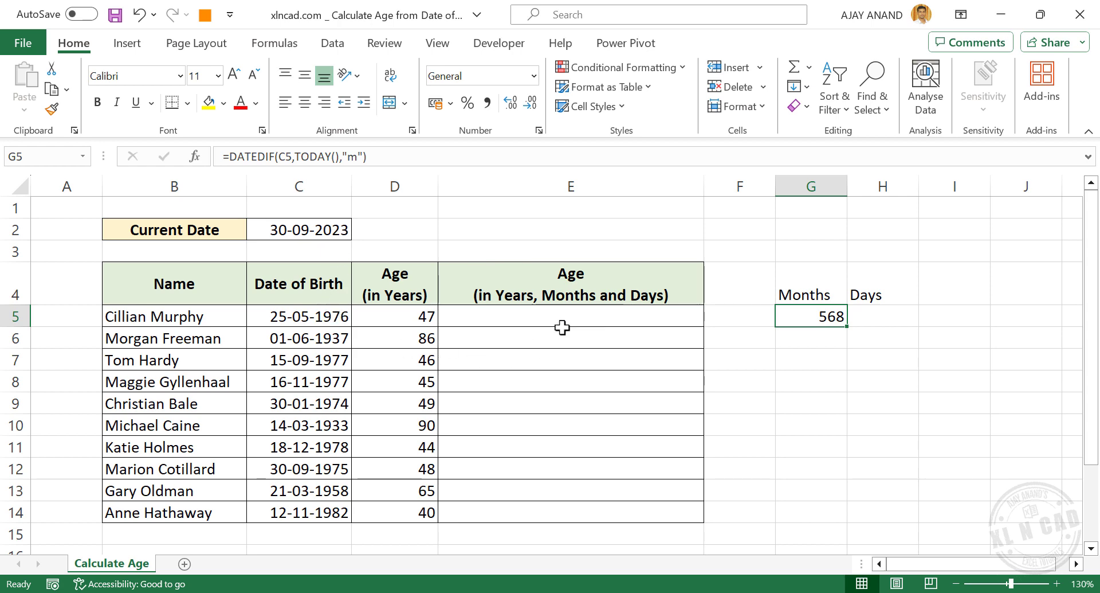
{"action": "mouse_move", "coordinate": [495, 341]}
{"action": "type", "text": "y"}
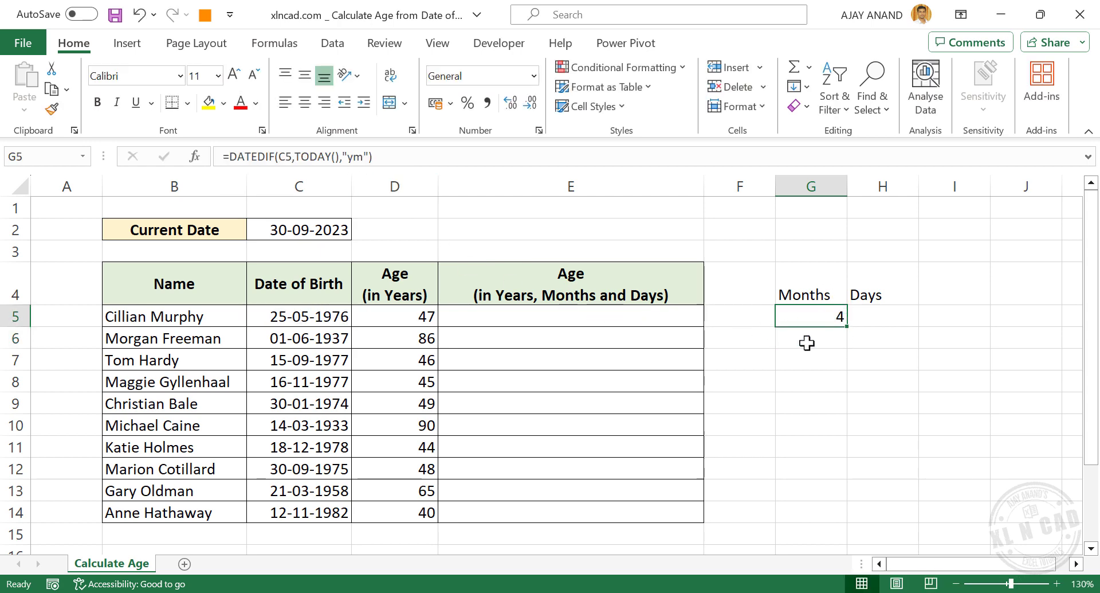
{"action": "mouse_move", "coordinate": [290, 322]}
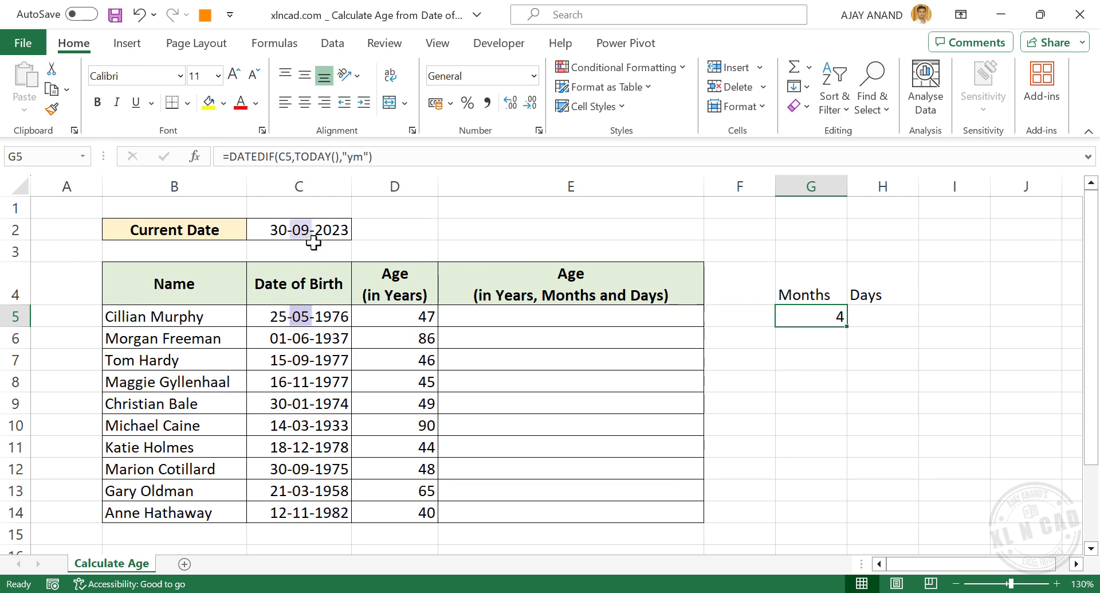
{"action": "mouse_move", "coordinate": [815, 336]}
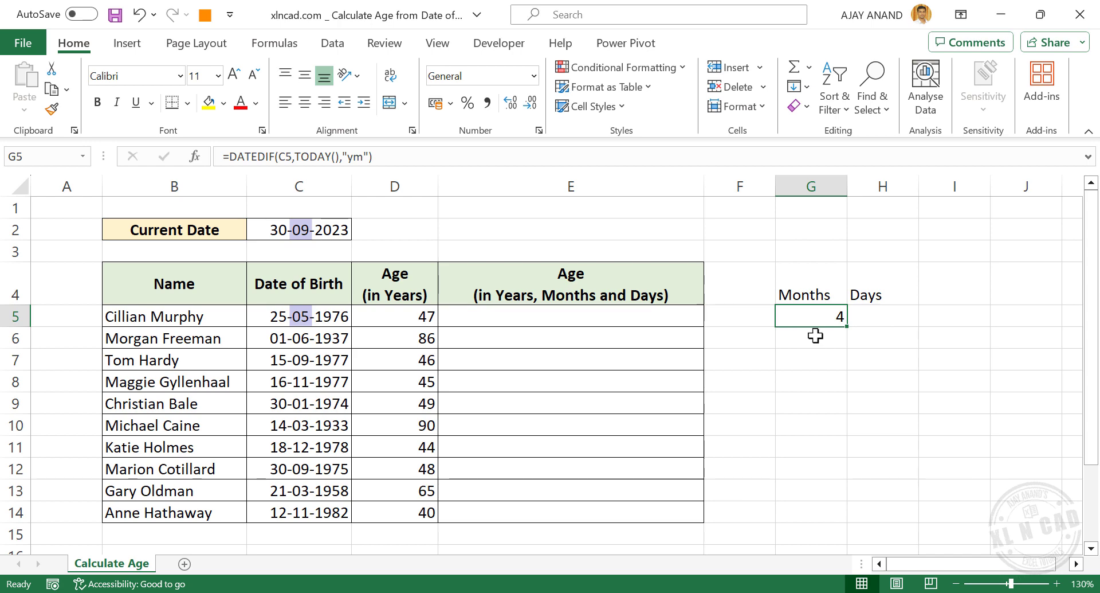
{"action": "mouse_move", "coordinate": [877, 328]}
{"action": "type", "text": "="}
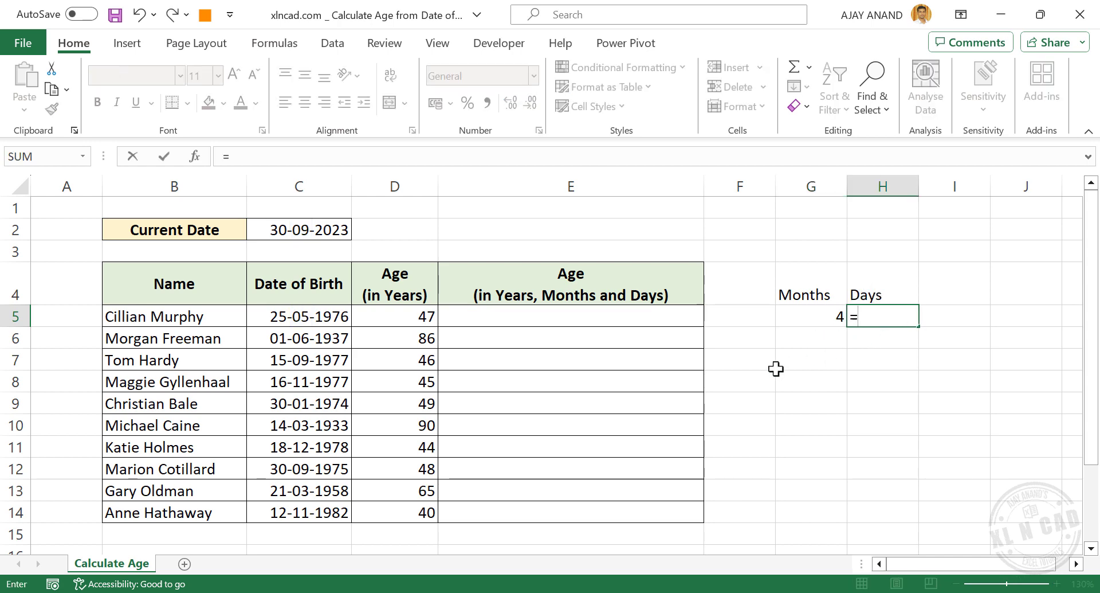
Enter =DATEDIF(C5,TODAY(),"md") in H5 to show 5 leftover days.
{"action": "type", "text": "datedif"}
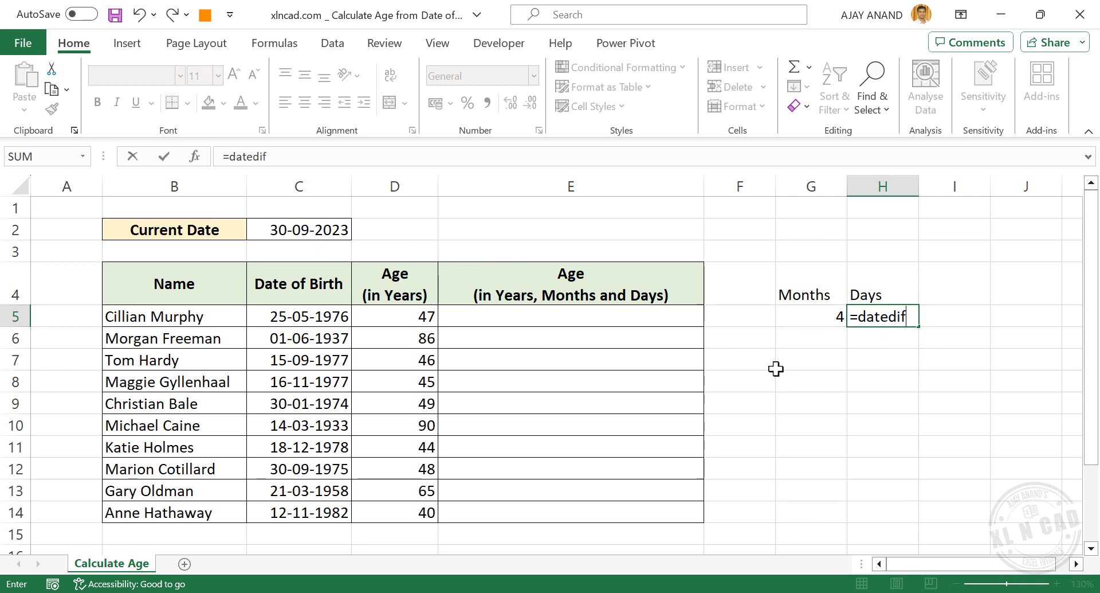
{"action": "type", "text": "("}
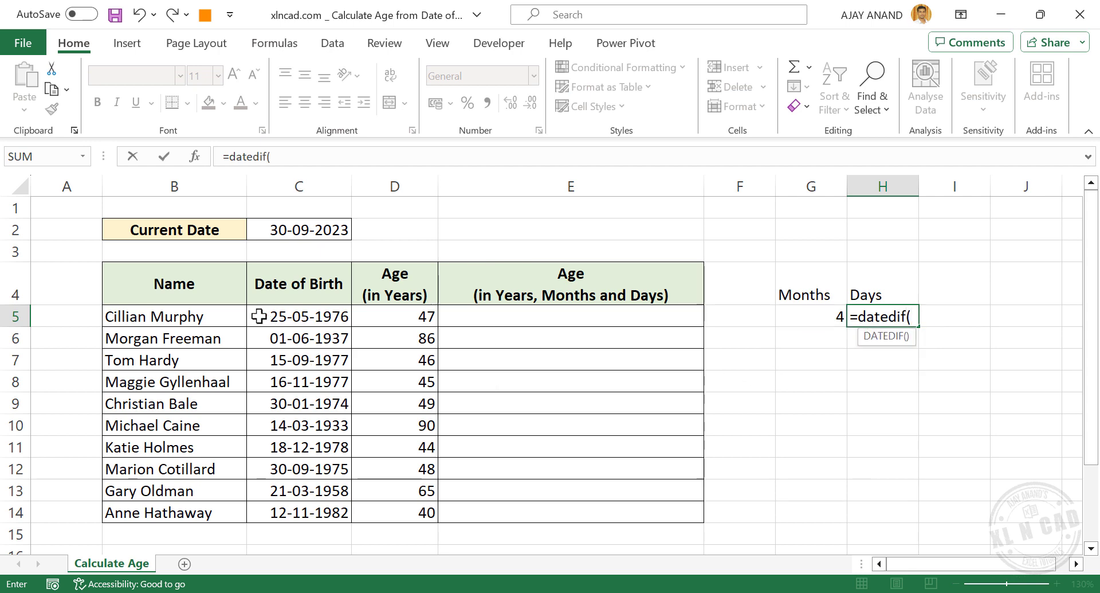
{"action": "left_click", "coordinate": [298, 317]}
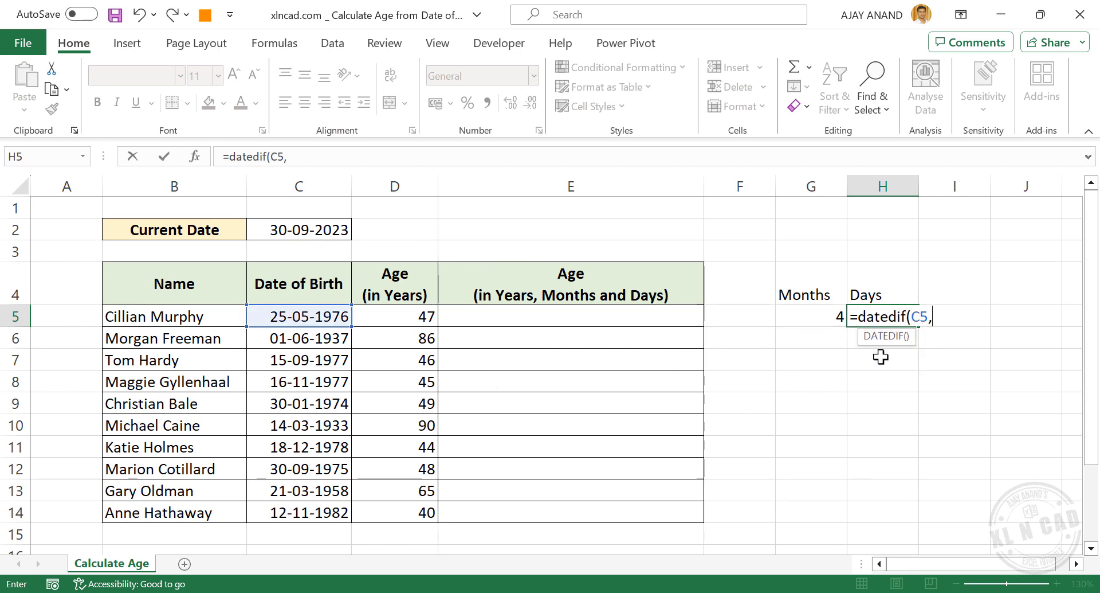
{"action": "type", "text": "today"}
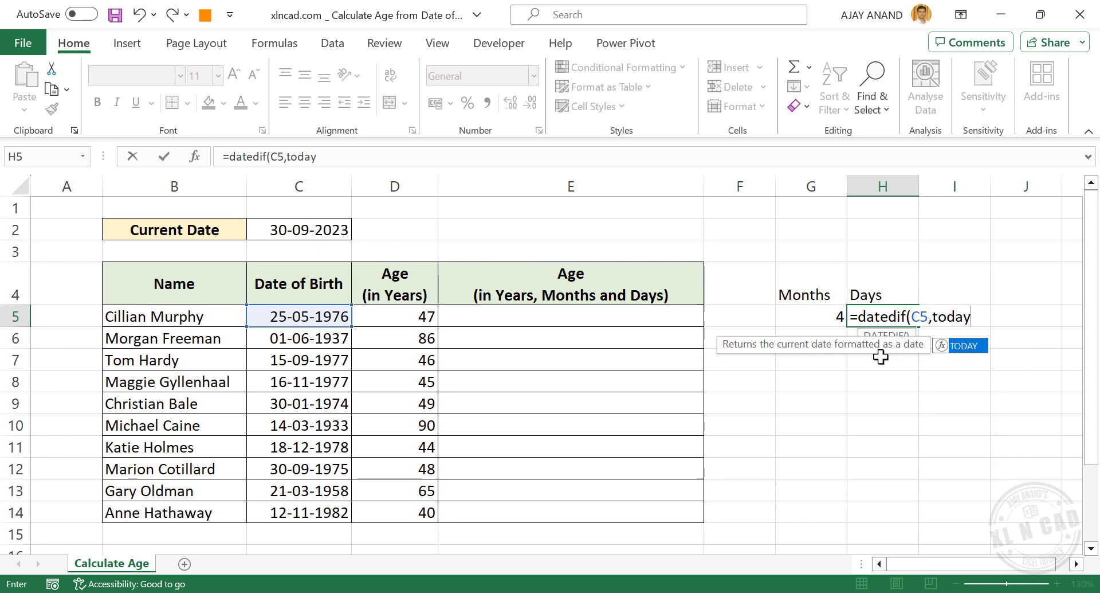
{"action": "type", "text": "(),"}
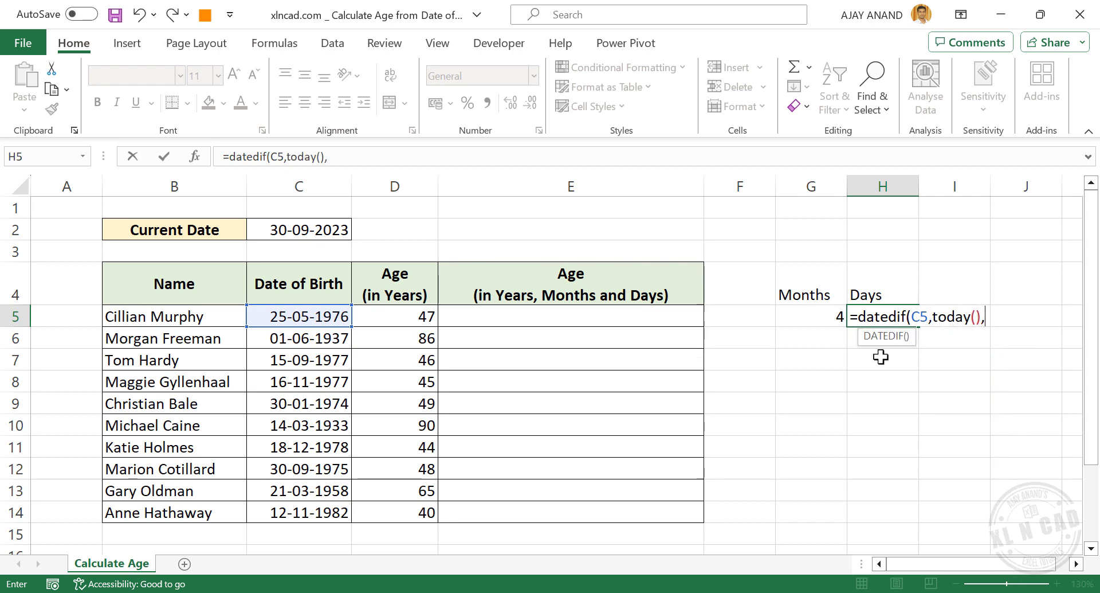
{"action": "type", "text": "\""}
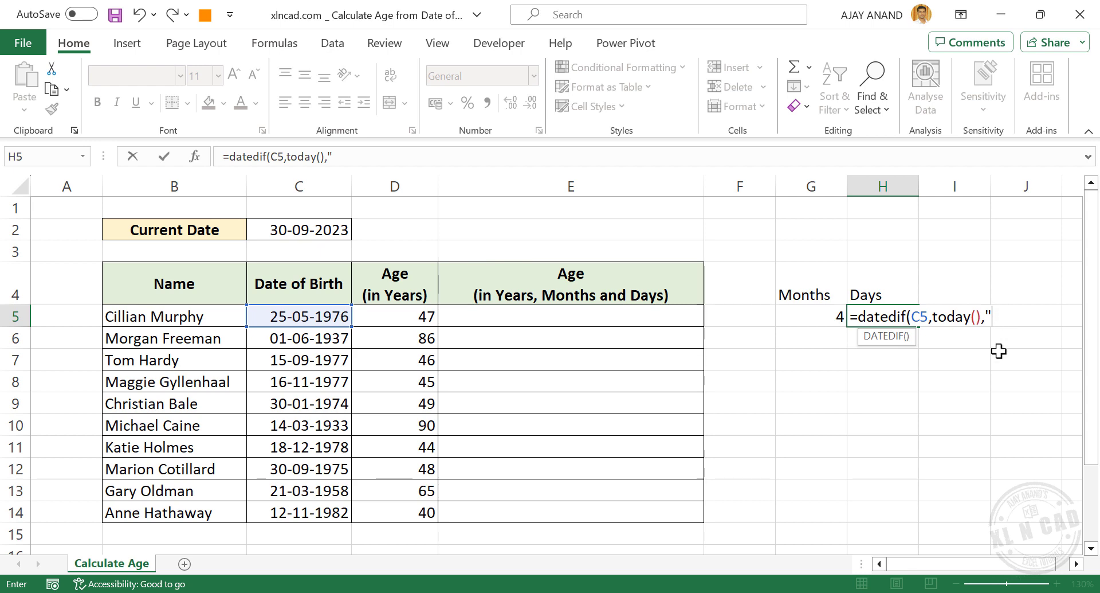
{"action": "mouse_move", "coordinate": [846, 296]}
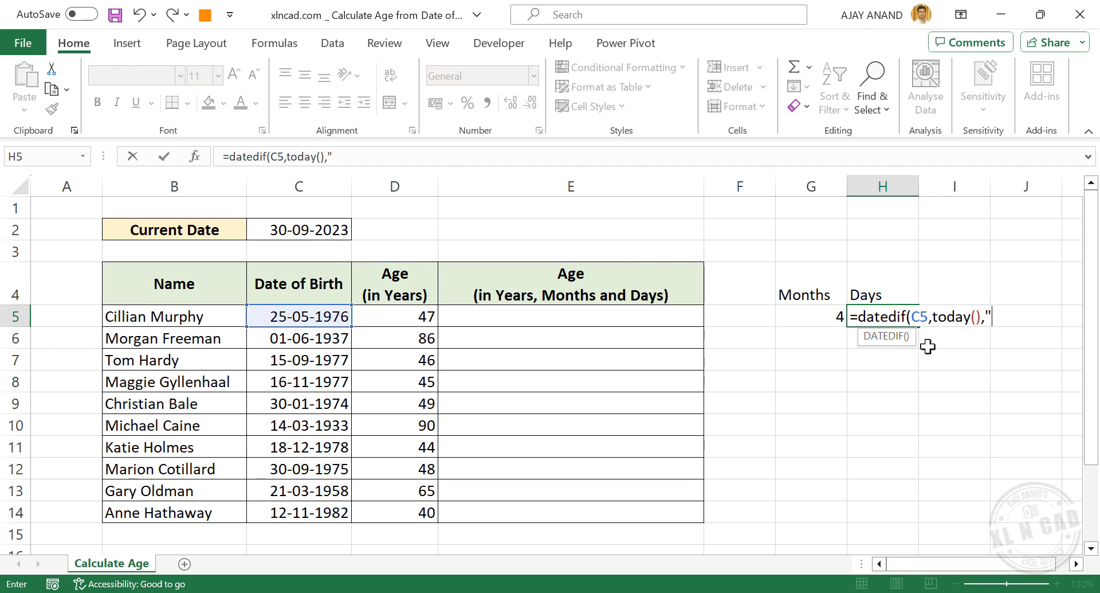
{"action": "mouse_move", "coordinate": [638, 308]}
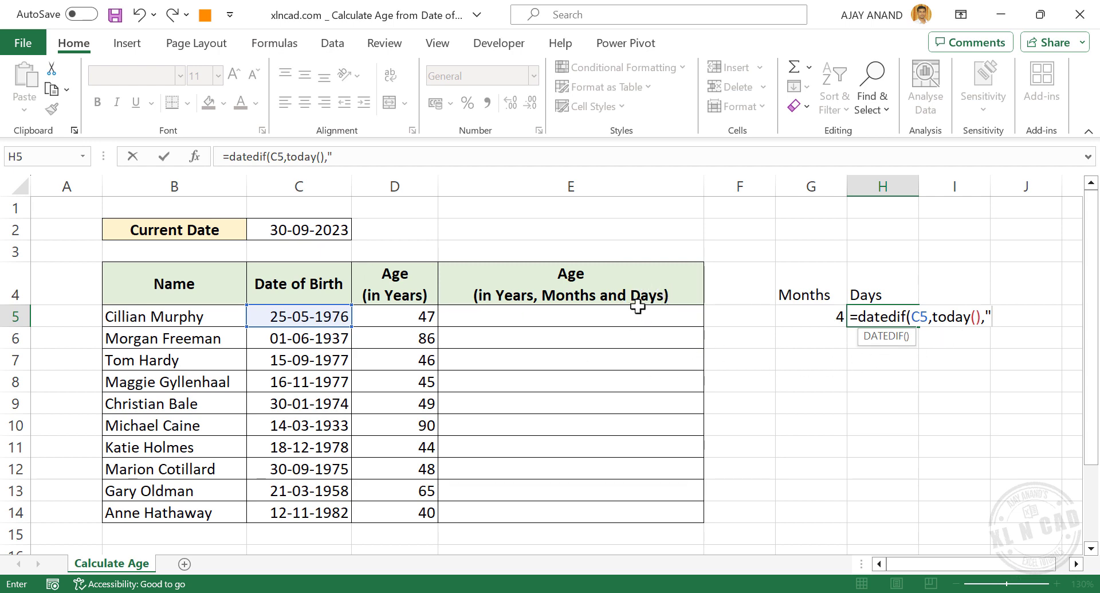
{"action": "mouse_move", "coordinate": [1009, 338]}
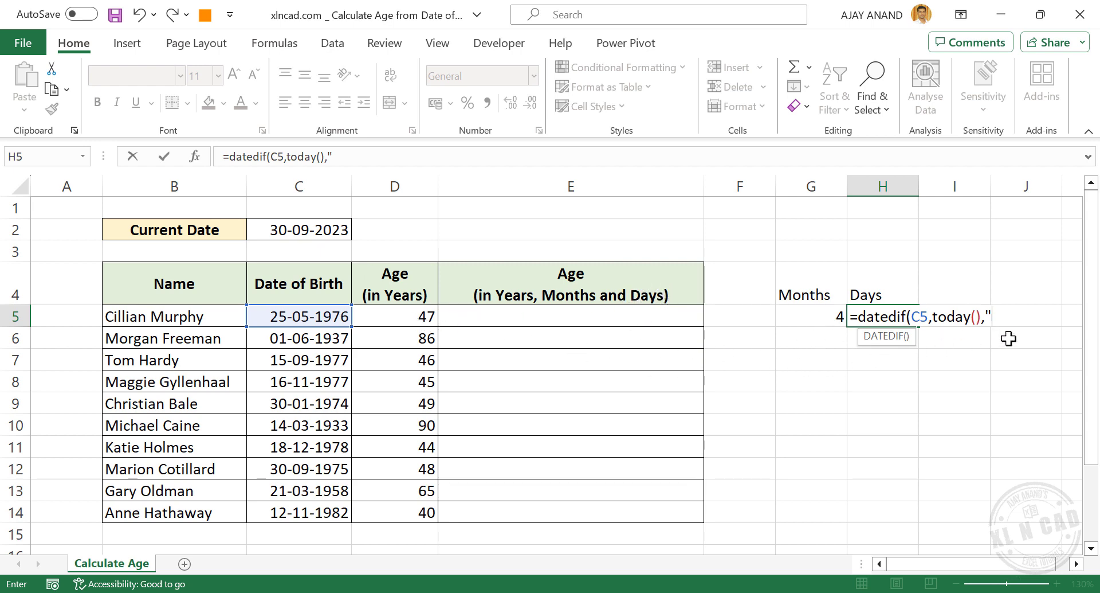
{"action": "mouse_move", "coordinate": [999, 361]}
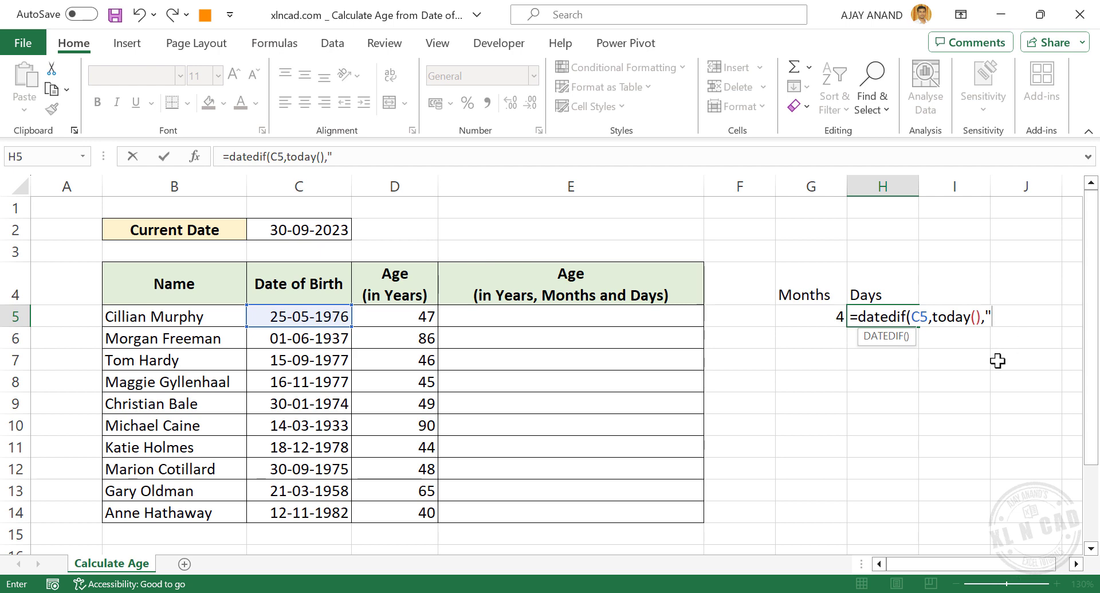
{"action": "type", "text": "md\""}
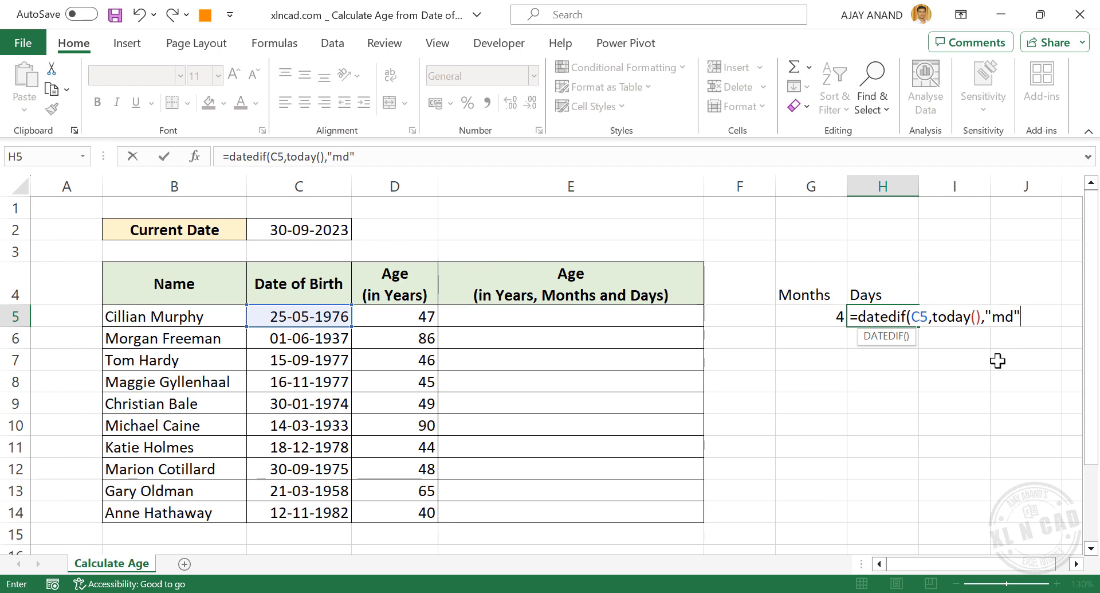
{"action": "key", "text": "Enter"}
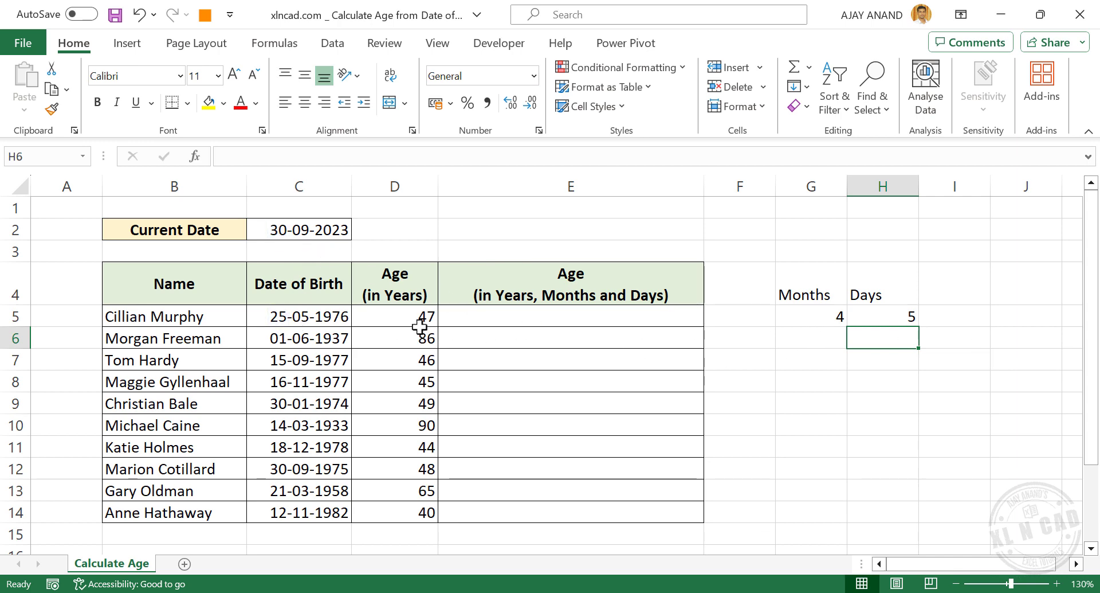
{"action": "mouse_move", "coordinate": [459, 345]}
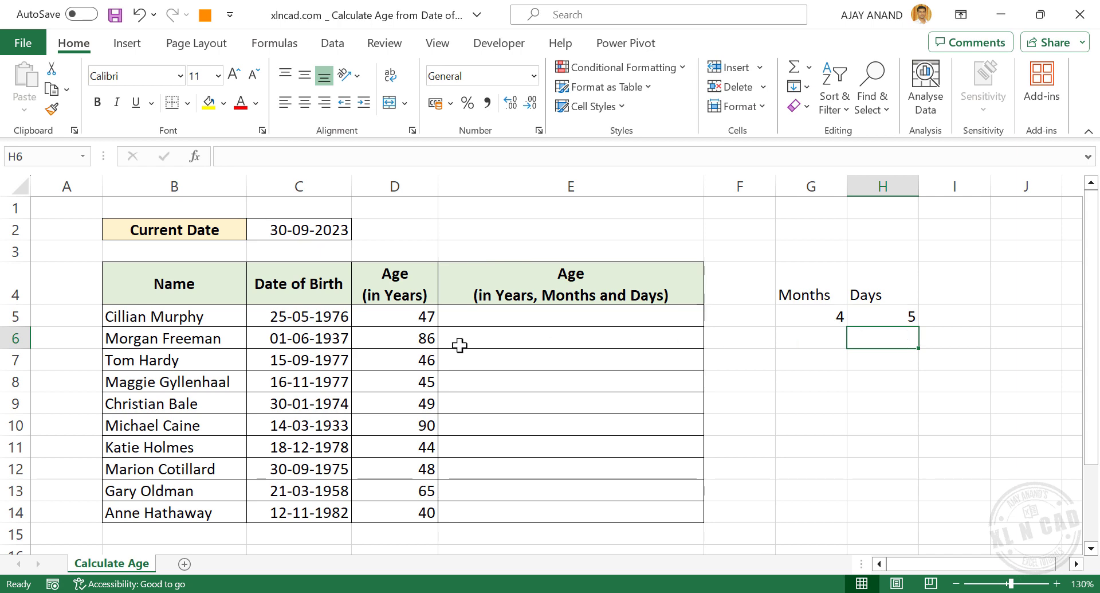
Build E5 from D5's years formula plus &" Years, " so it reads "47 Years,".
{"action": "left_click", "coordinate": [394, 317]}
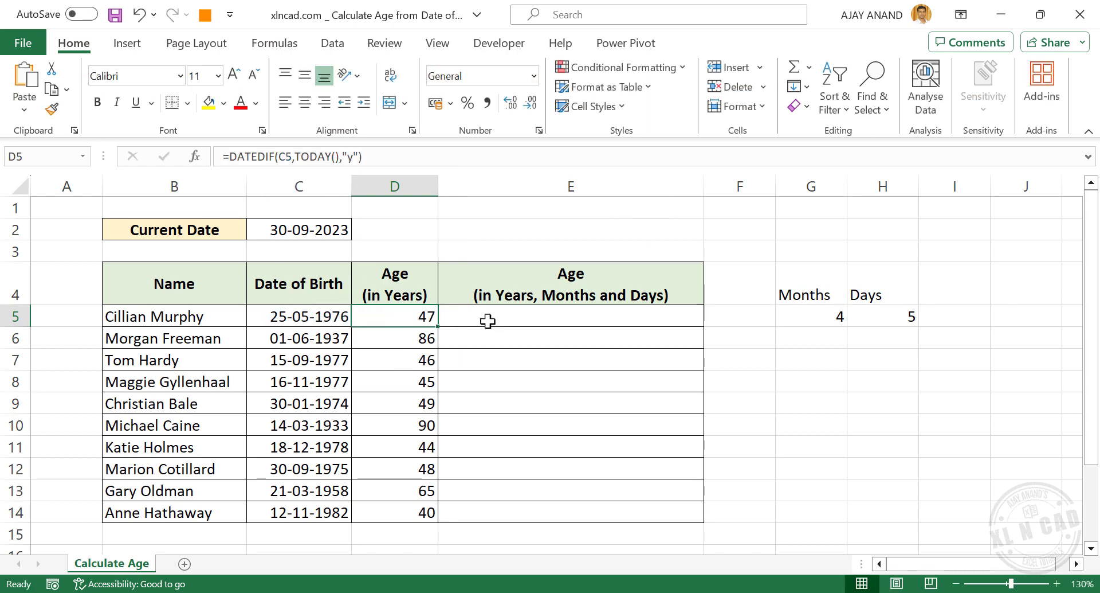
{"action": "left_click", "coordinate": [571, 317]}
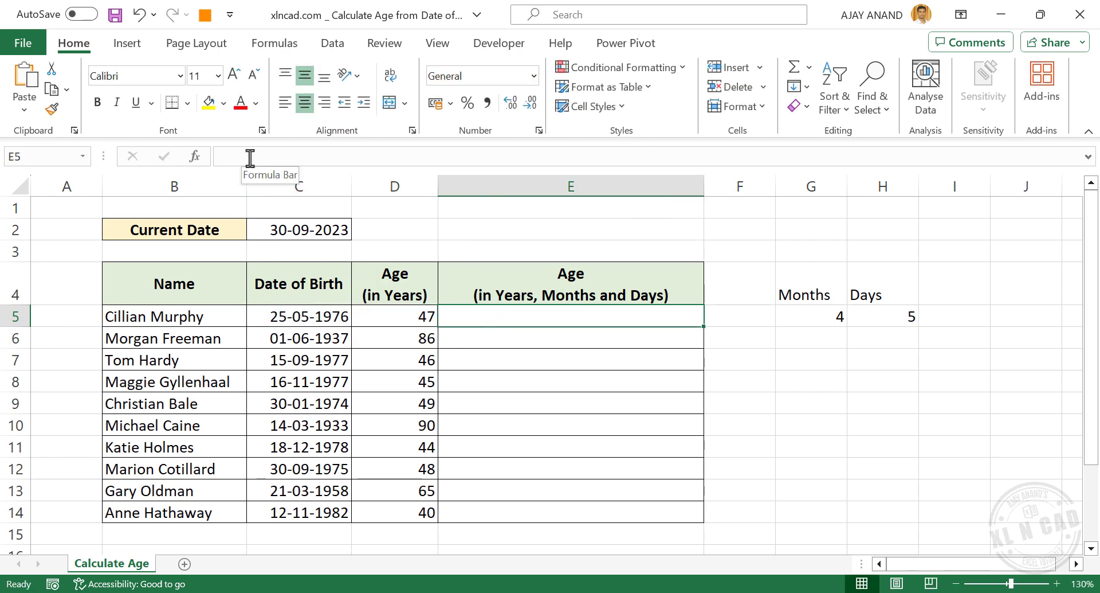
{"action": "right_click", "coordinate": [298, 314]}
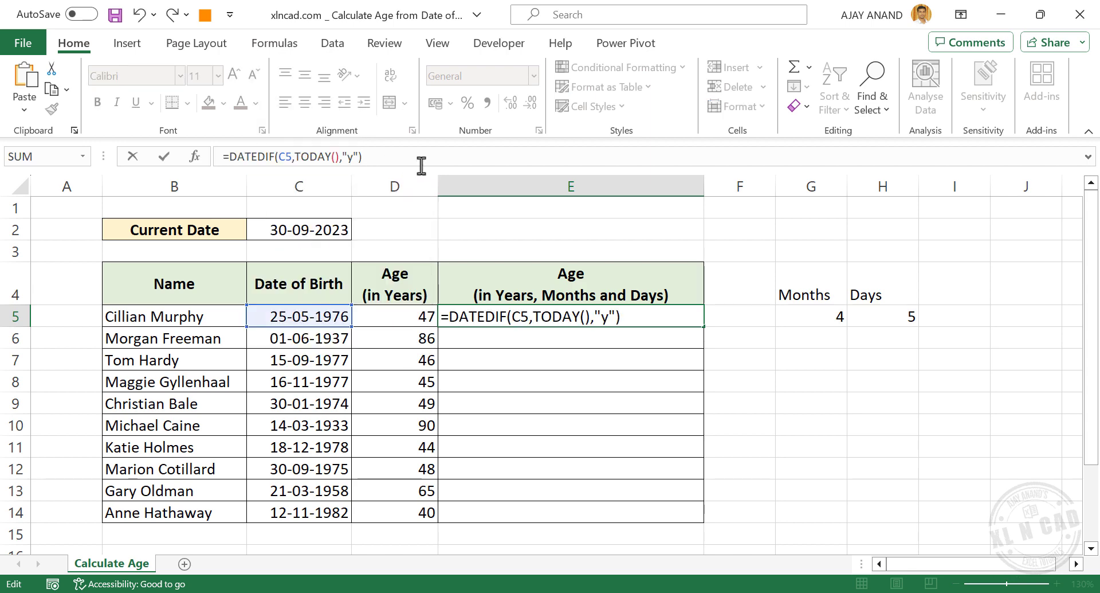
{"action": "type", "text": "&\" Y"}
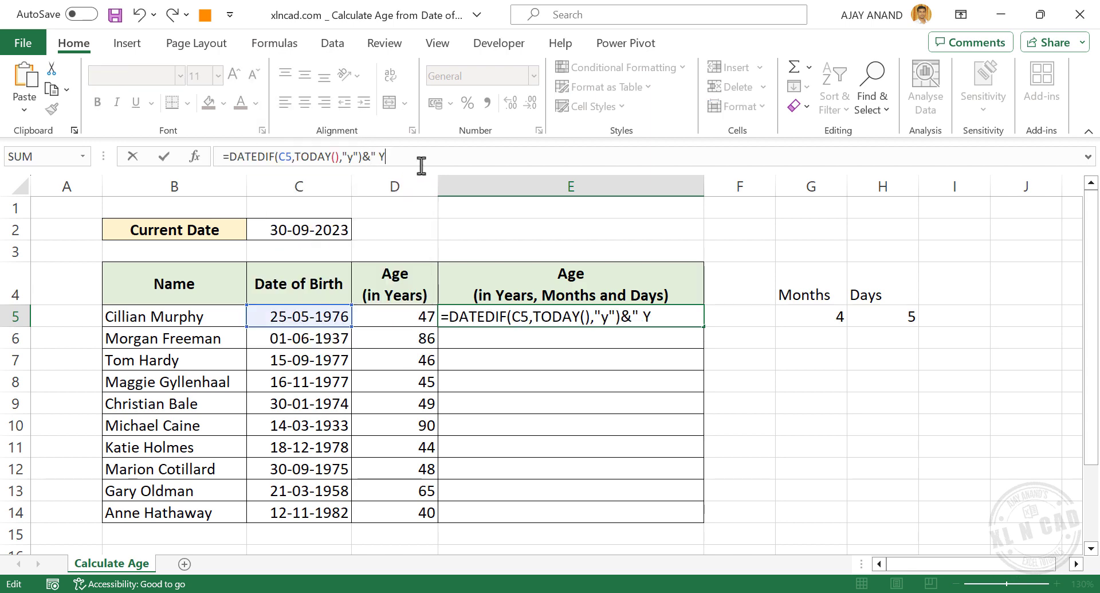
{"action": "type", "text": "ears,"}
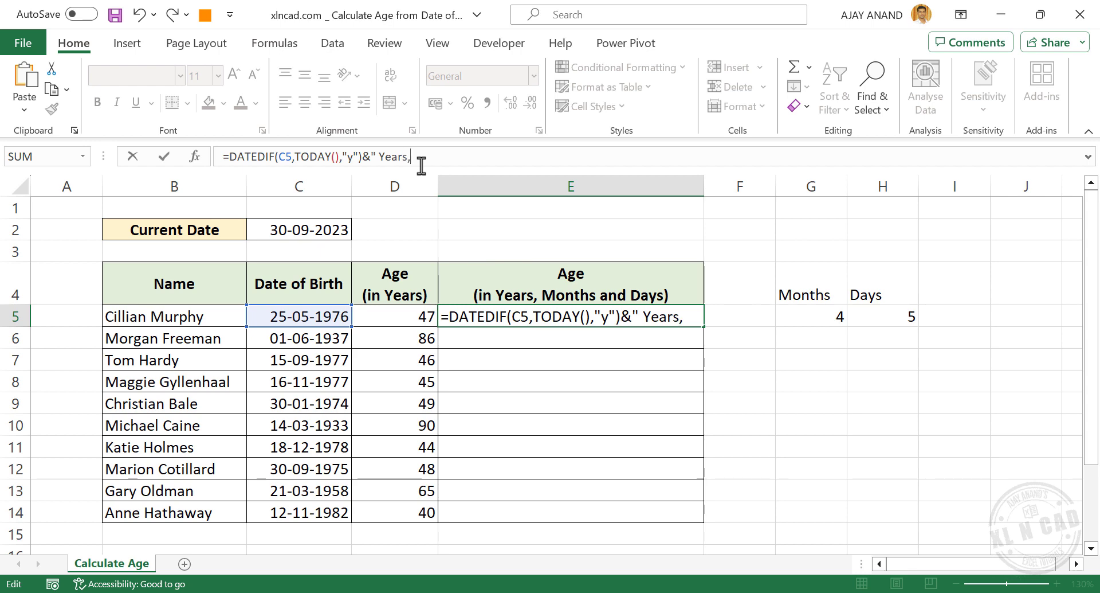
{"action": "type", "text": "\""}
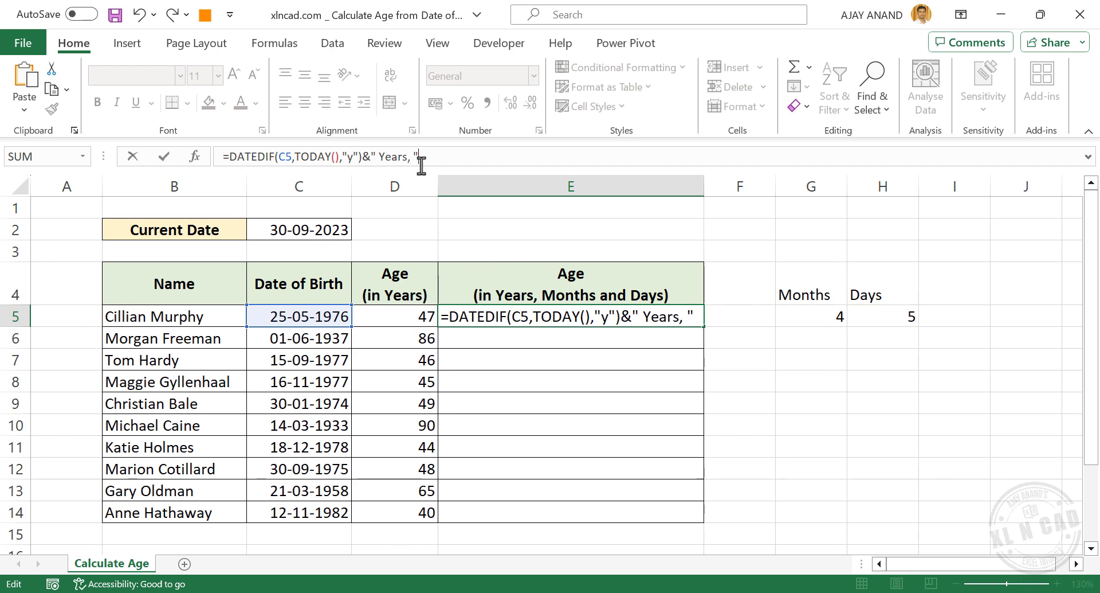
{"action": "key", "text": "Enter"}
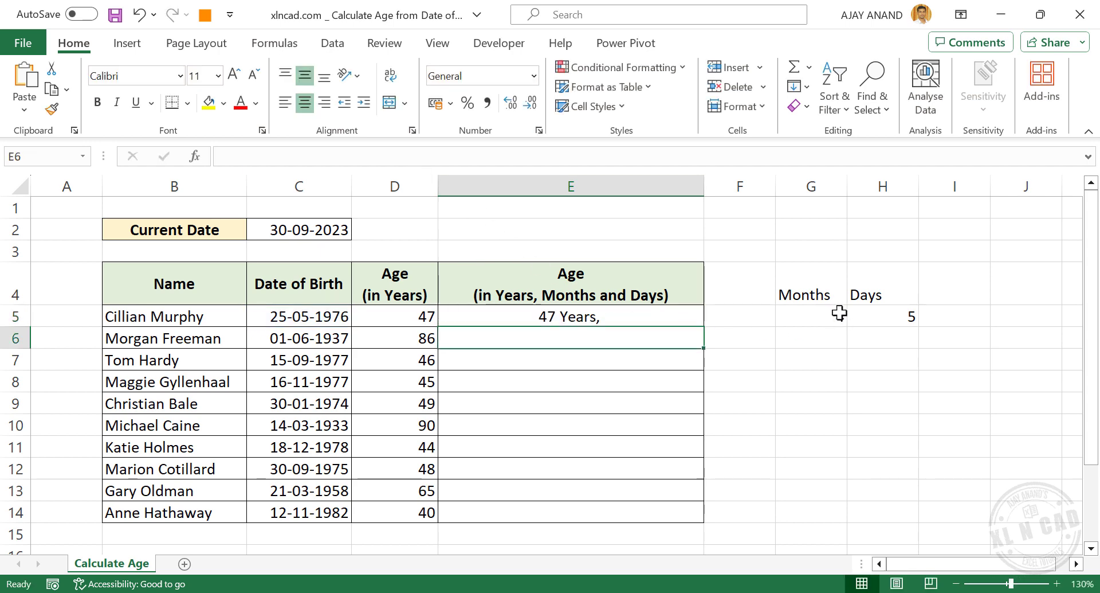
{"action": "type", "text": "=DATEDIF(C5,TODAY(),\"ym\")"}
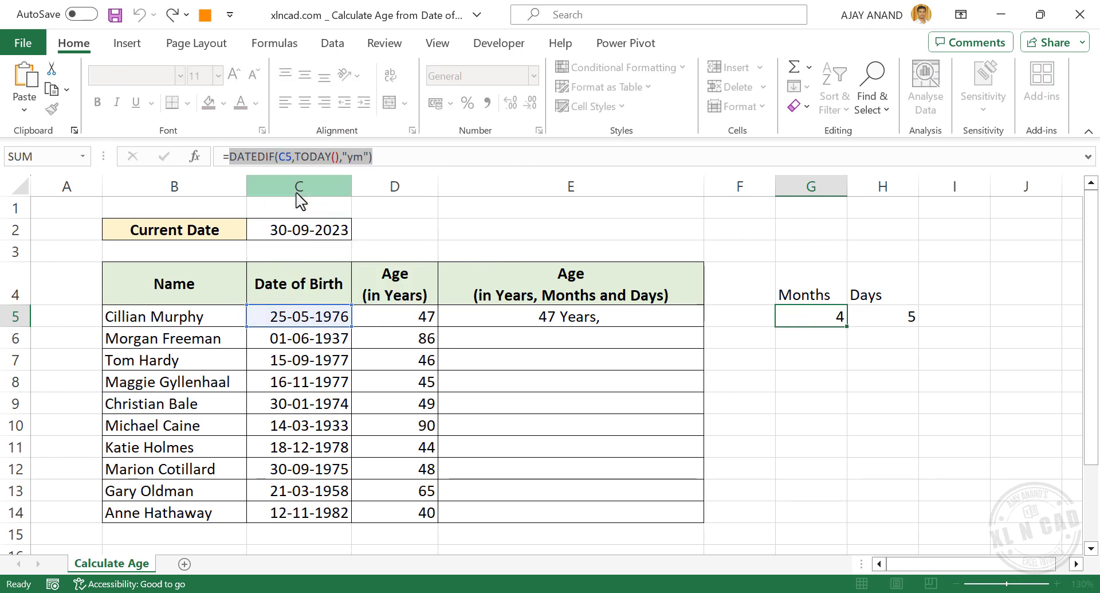
Append the "ym" DATEDIF and " Months and " to E5, reading "47 Years, 4 Months and".
{"action": "left_click", "coordinate": [571, 316]}
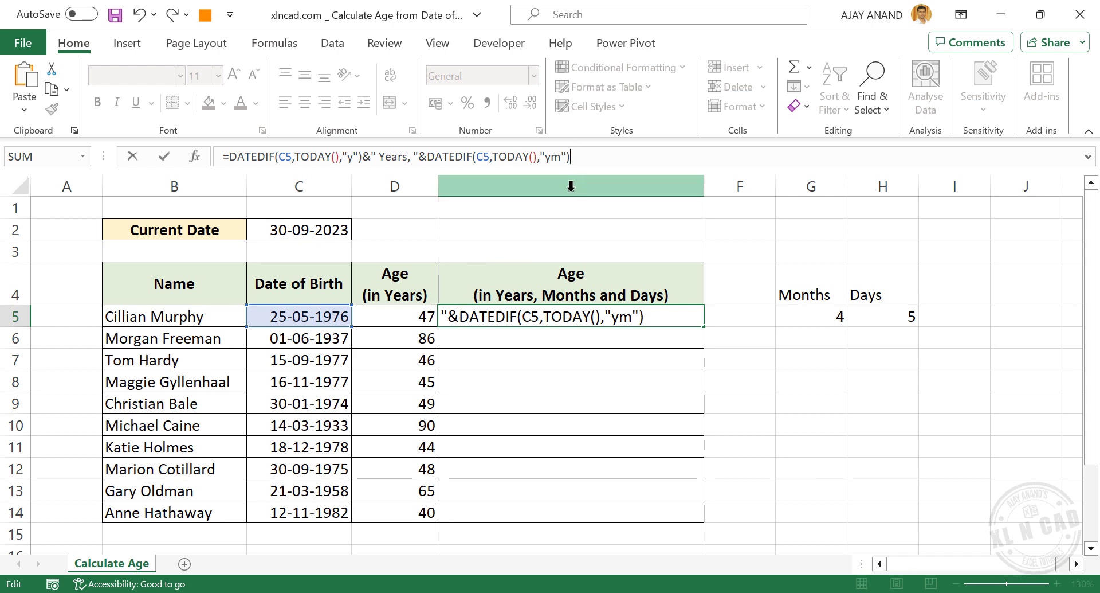
{"action": "type", "text": "&\" Months and"}
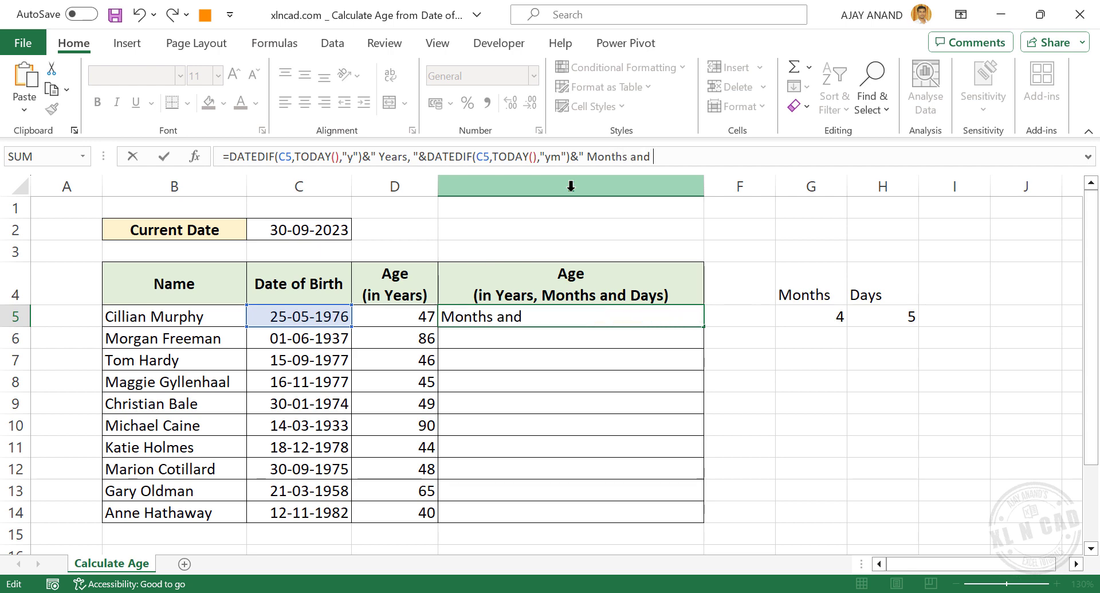
{"action": "key", "text": "Enter"}
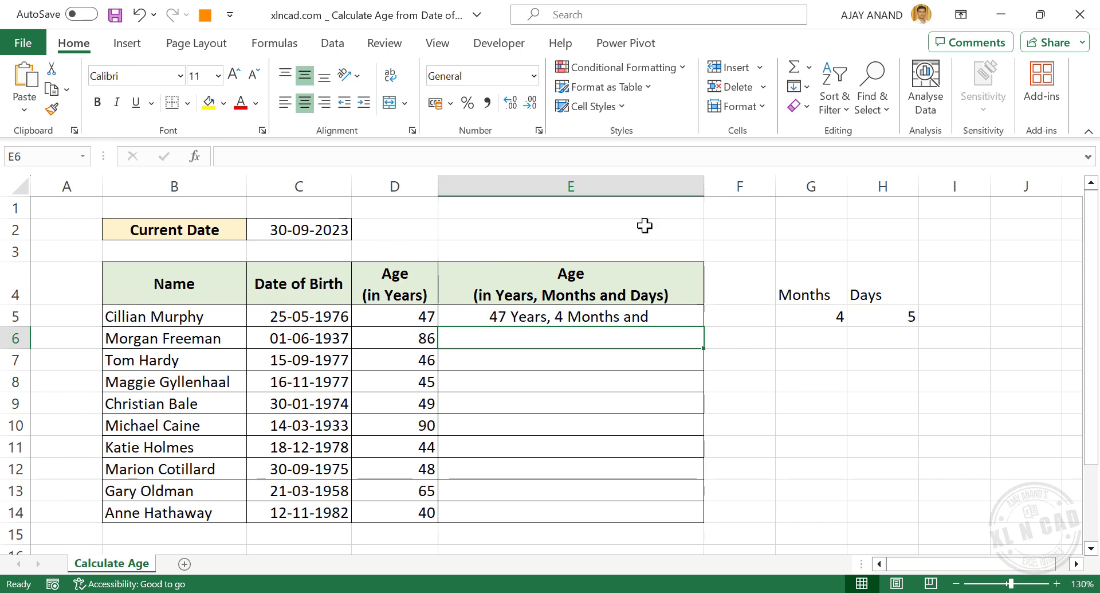
{"action": "left_click", "coordinate": [882, 316]}
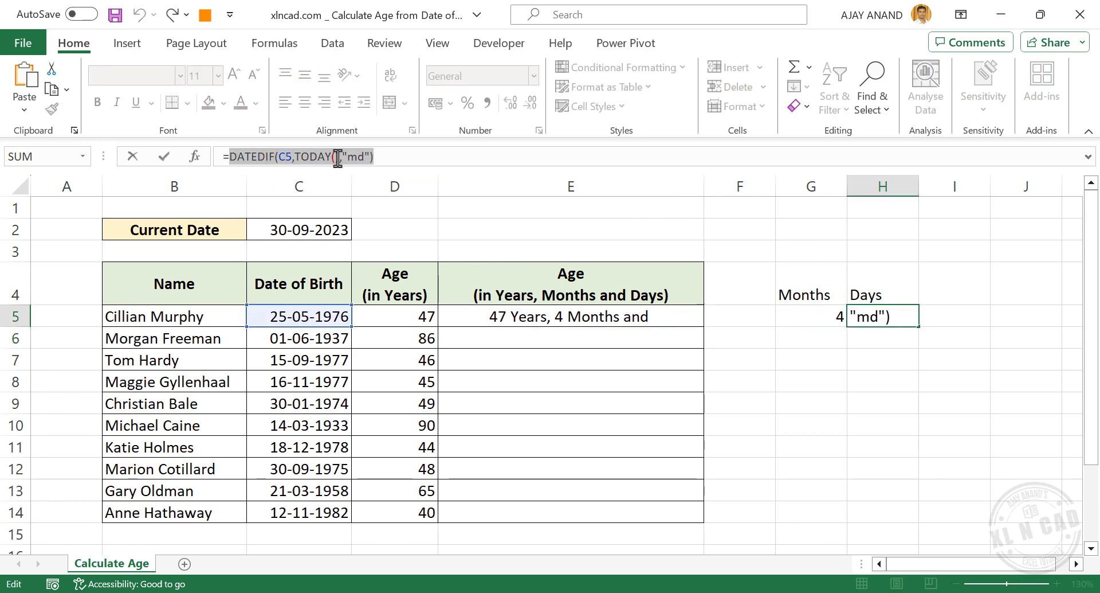
Append the "md" DATEDIF and " Days" to E5, reading "47 Years, 4 Months and 5 Days".
{"action": "key", "text": "Enter"}
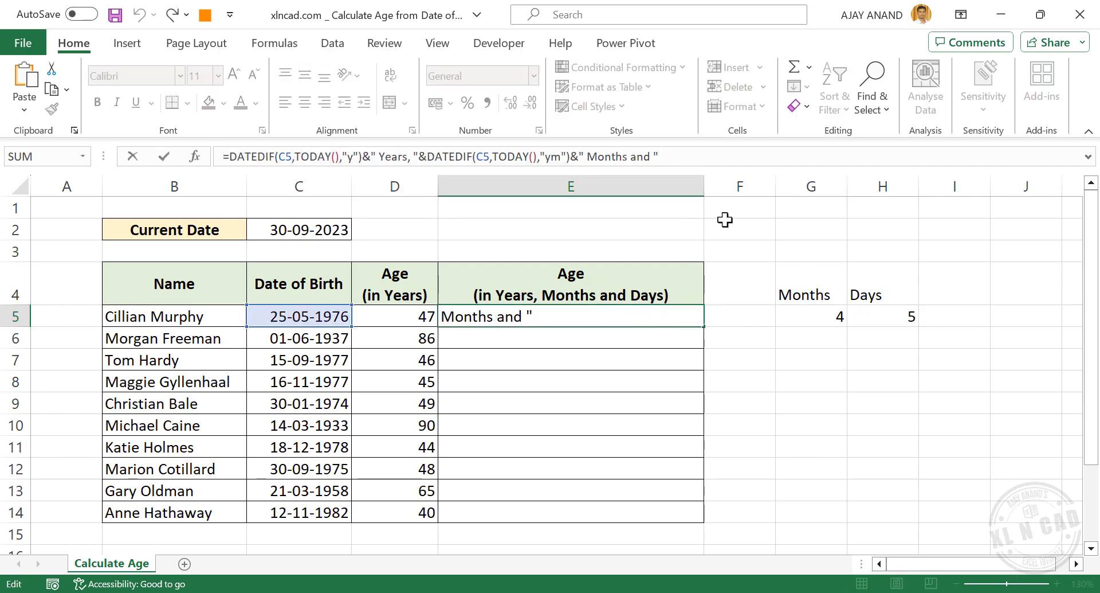
{"action": "type", "text": "&DATEDIF(C5,TODAY(),\"md\")&"}
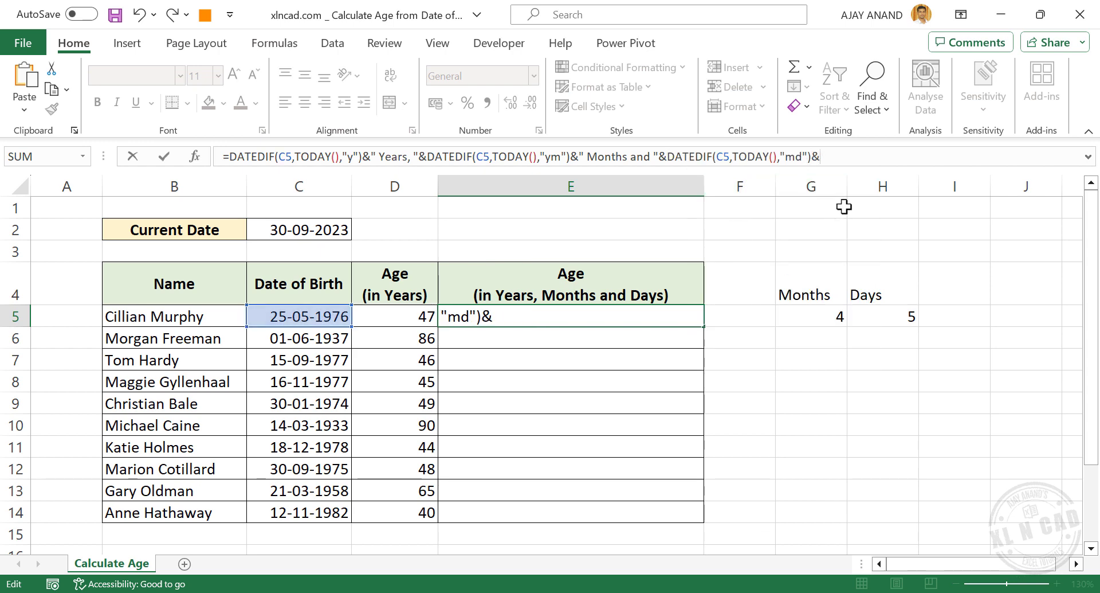
{"action": "type", "text": "\" Days"}
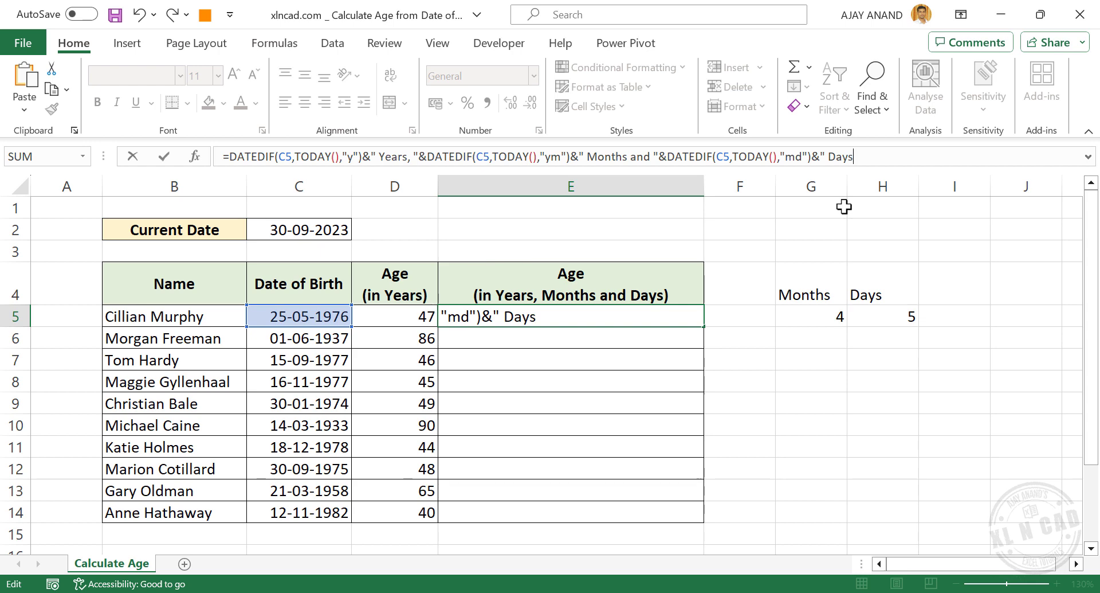
{"action": "key", "text": "Enter"}
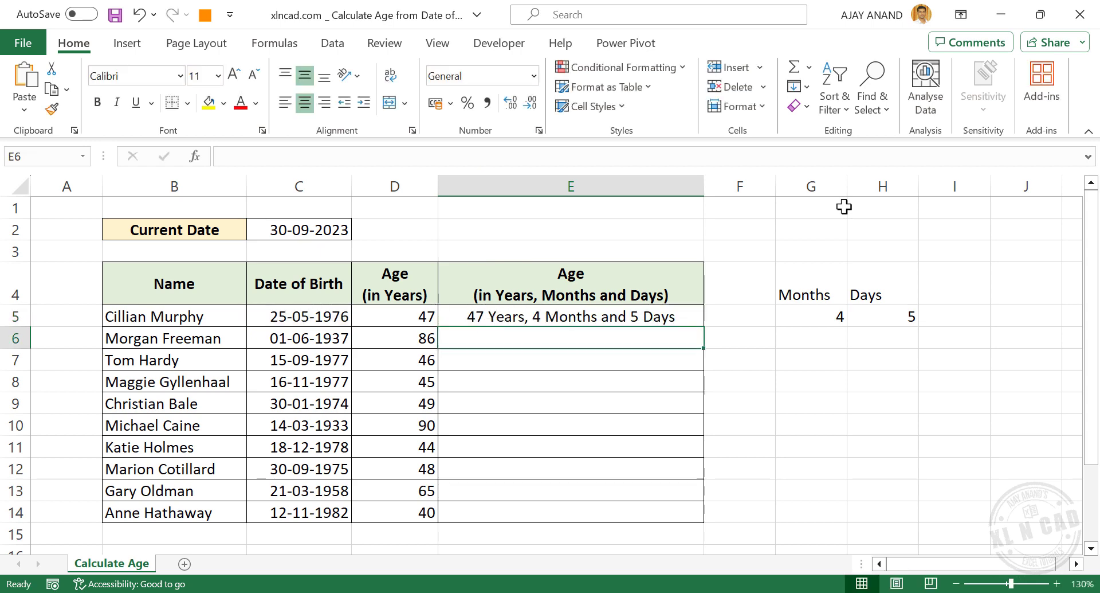
{"action": "mouse_move", "coordinate": [651, 333]}
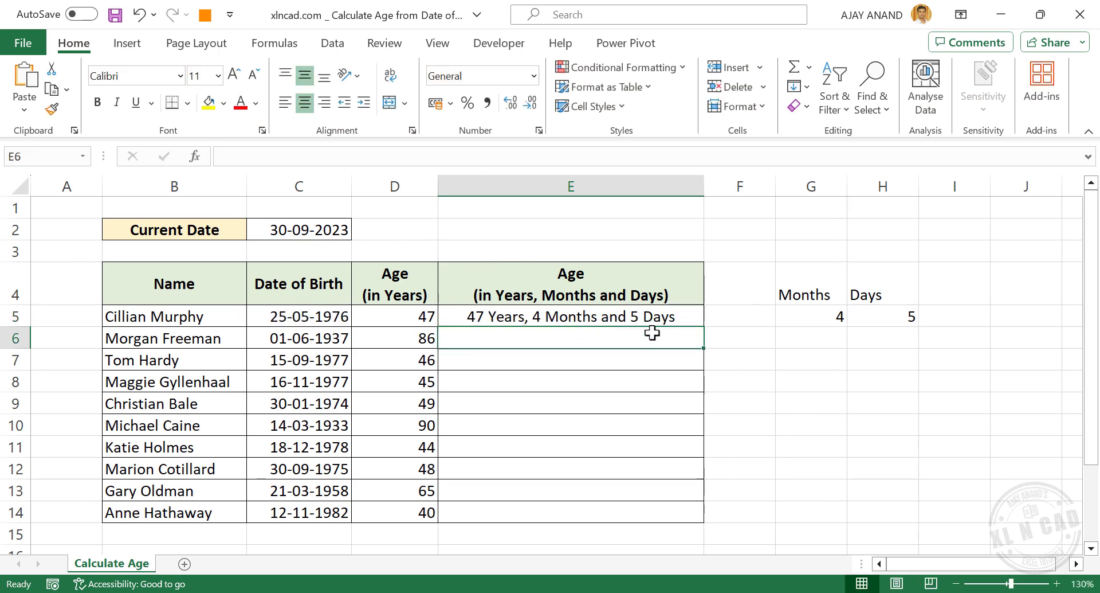